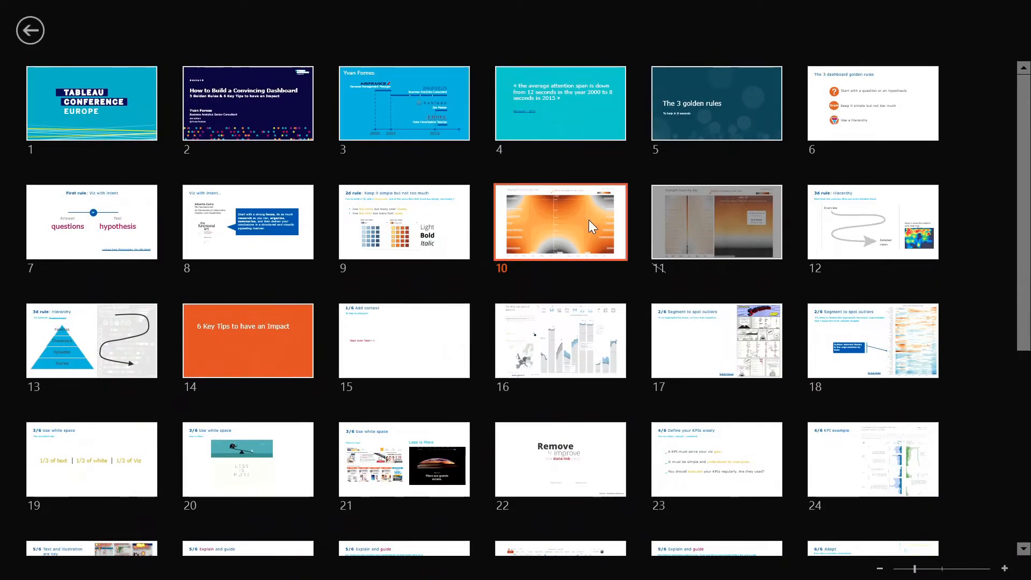
# Present slide 10 from the sorter, showing the orange day-length-by-latitude heatmap full screen.
pyautogui.doubleClick(560, 223)
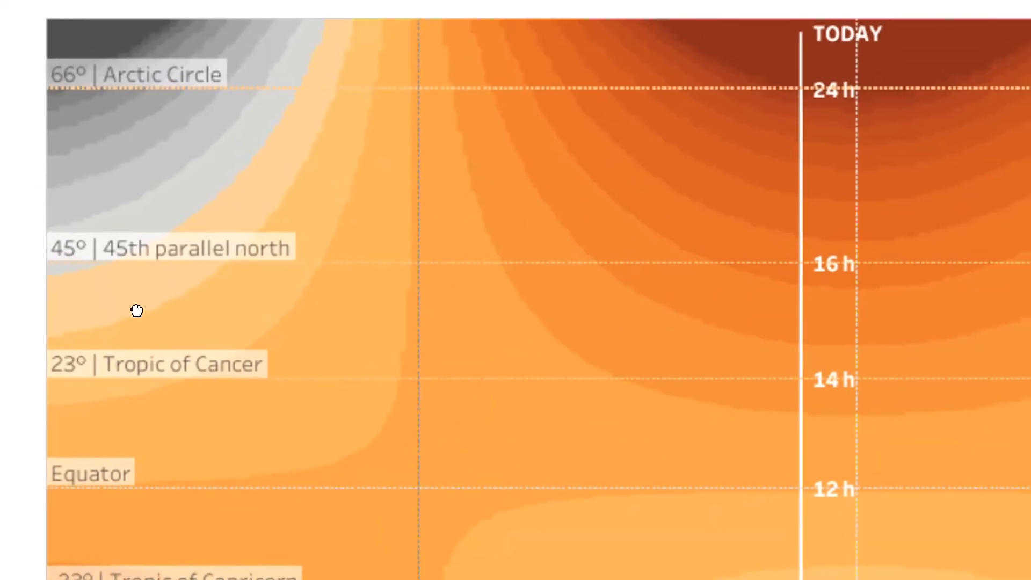
pyautogui.moveTo(284, 323)
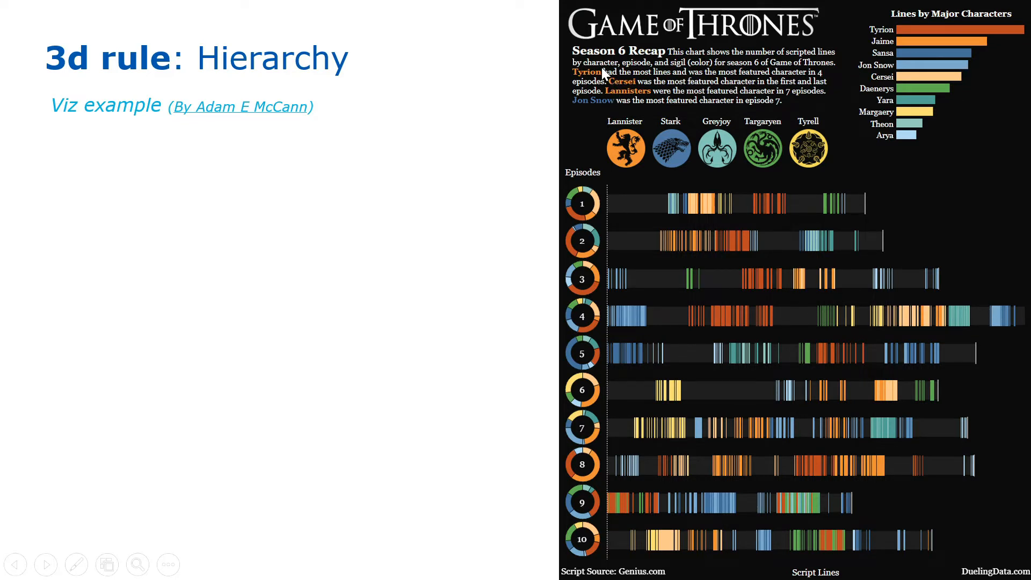
pyautogui.moveTo(523, 173)
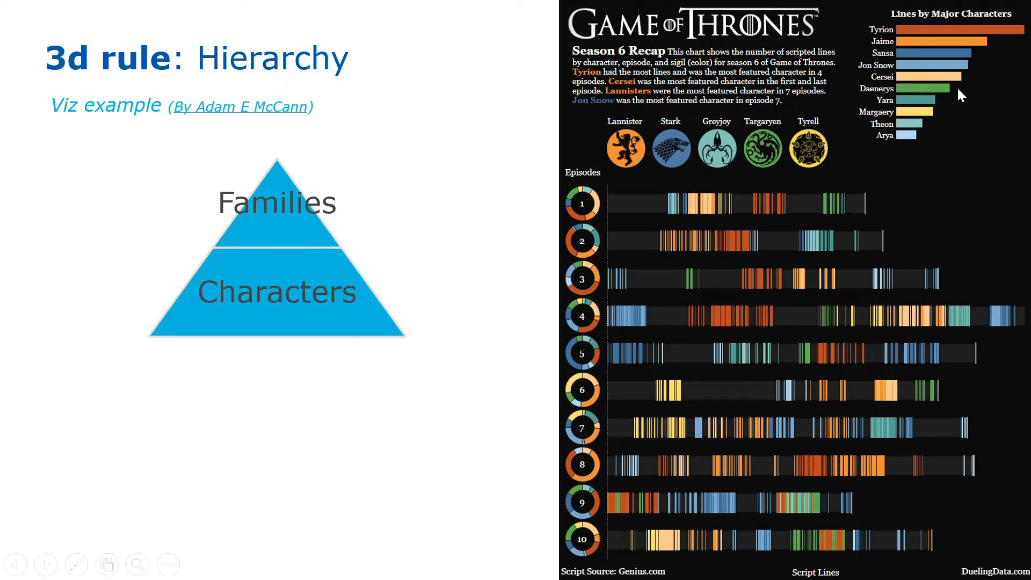
pyautogui.moveTo(593, 292)
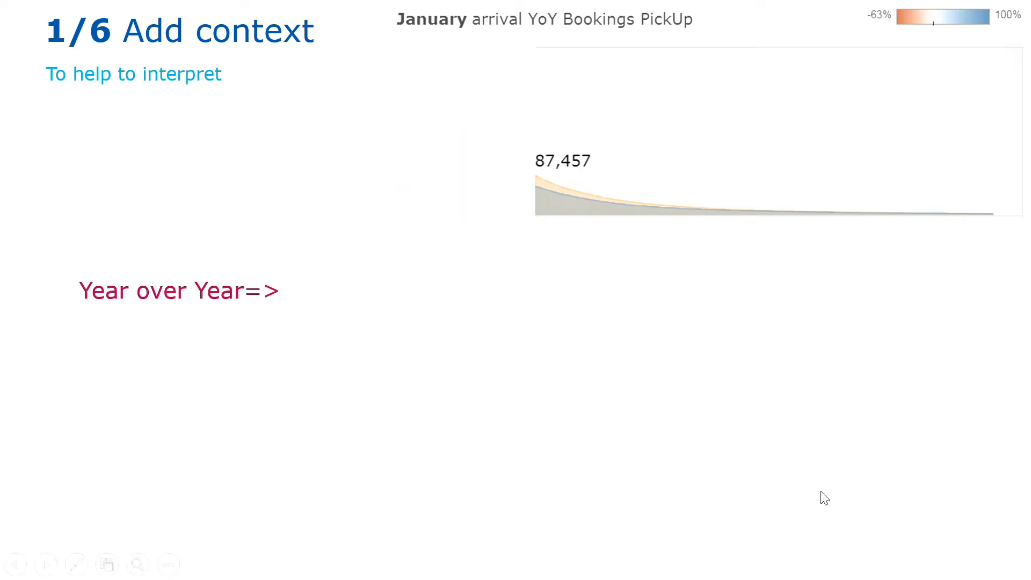
# Reveal the YoY in Passengers panel (peak 23,140) and the YoY % panel (36.0%).
pyautogui.click(543, 193)
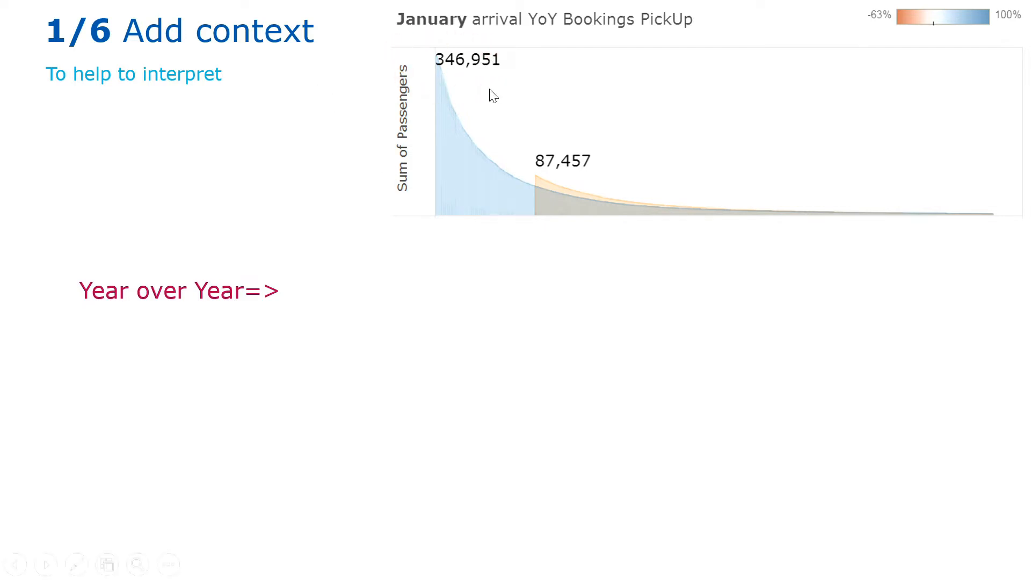
pyautogui.moveTo(413, 74)
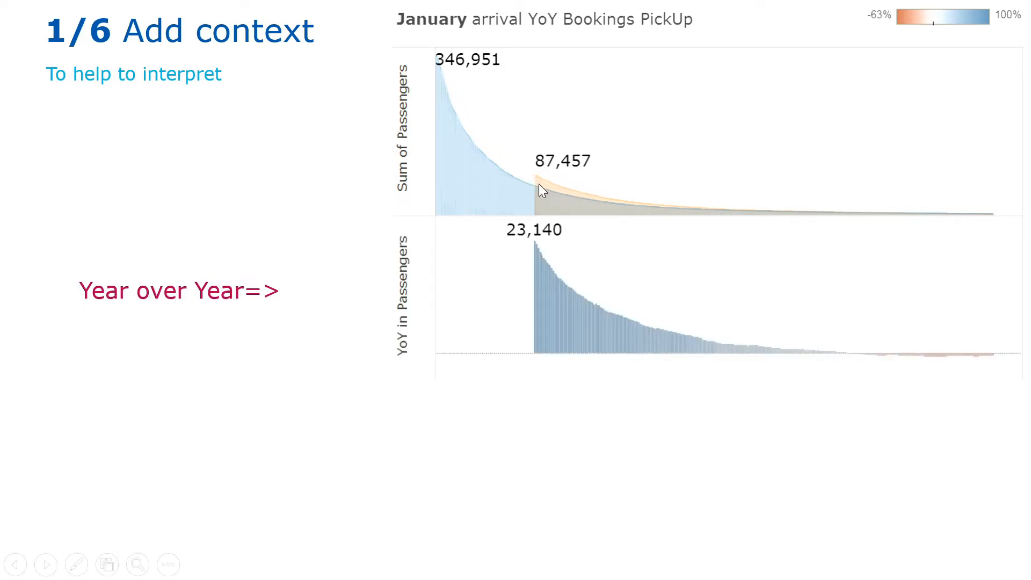
pyautogui.moveTo(547, 187)
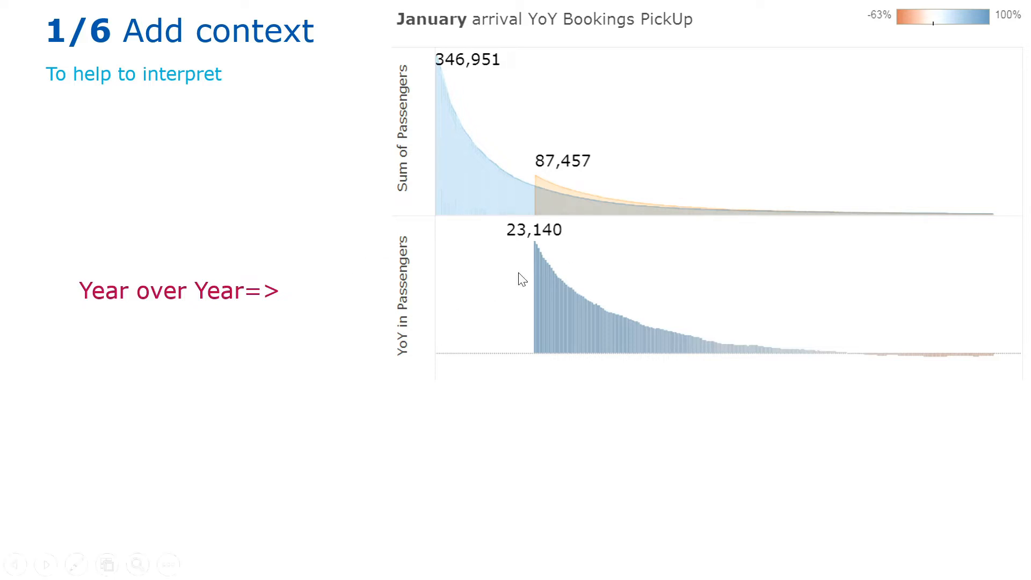
pyautogui.click(552, 267)
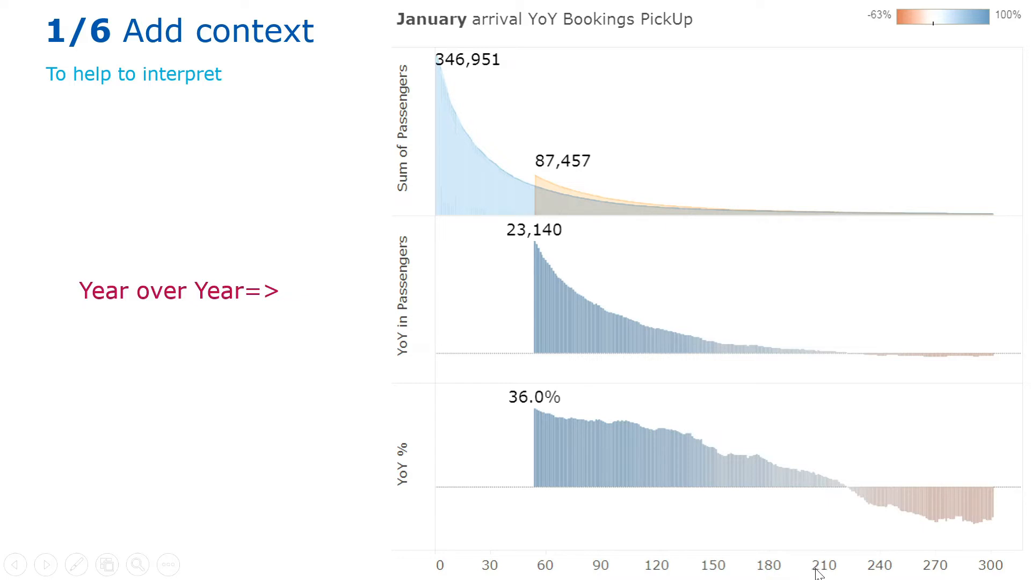
pyautogui.moveTo(815, 509)
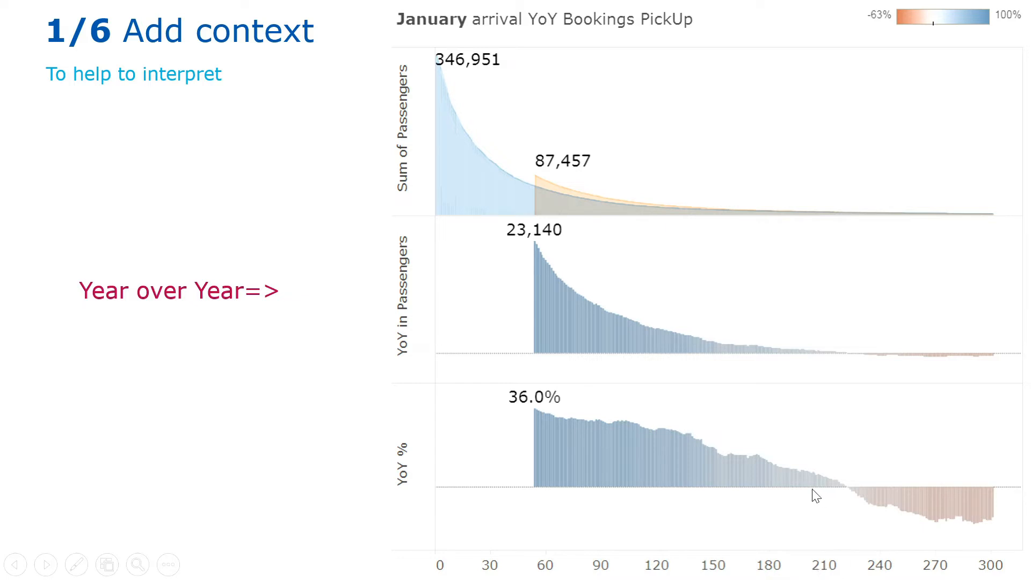
pyautogui.moveTo(754, 491)
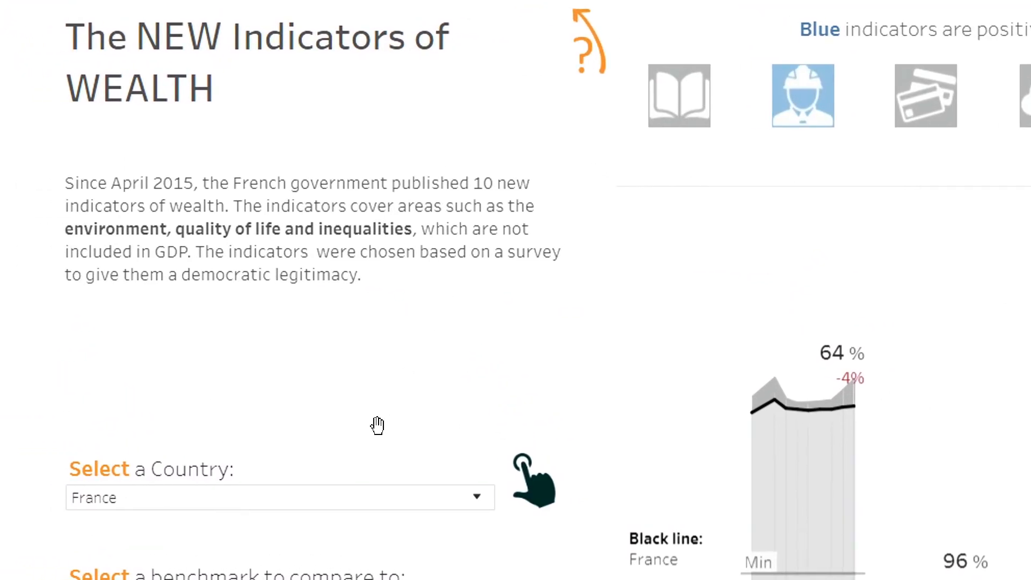
pyautogui.moveTo(382, 412)
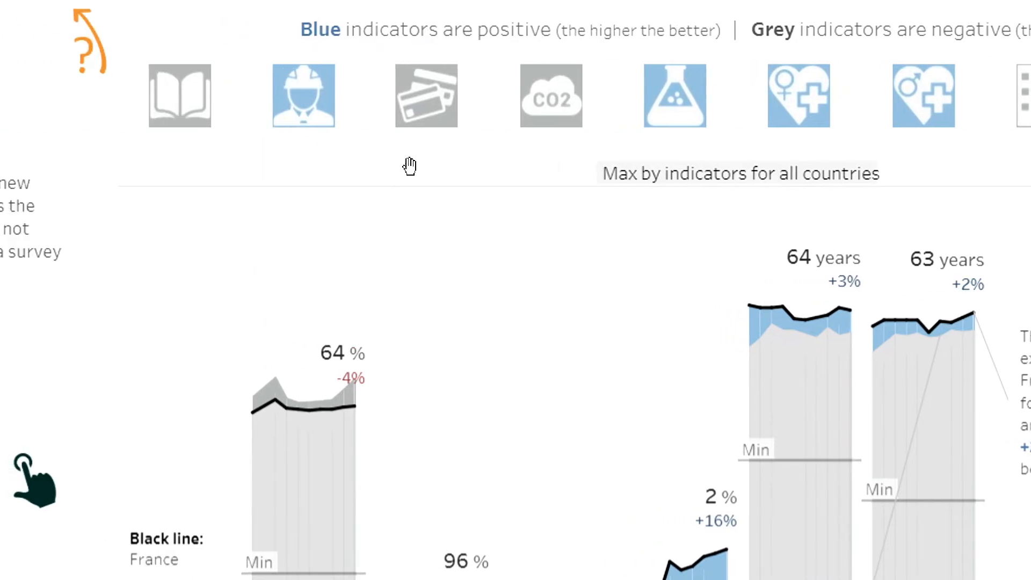
pyautogui.moveTo(102, 337)
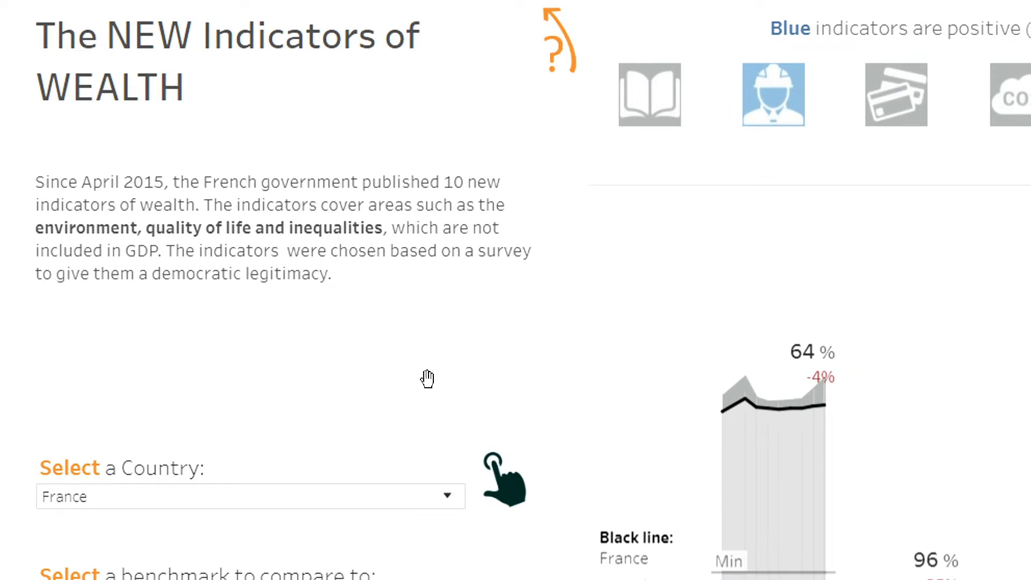
pyautogui.scroll(-3)
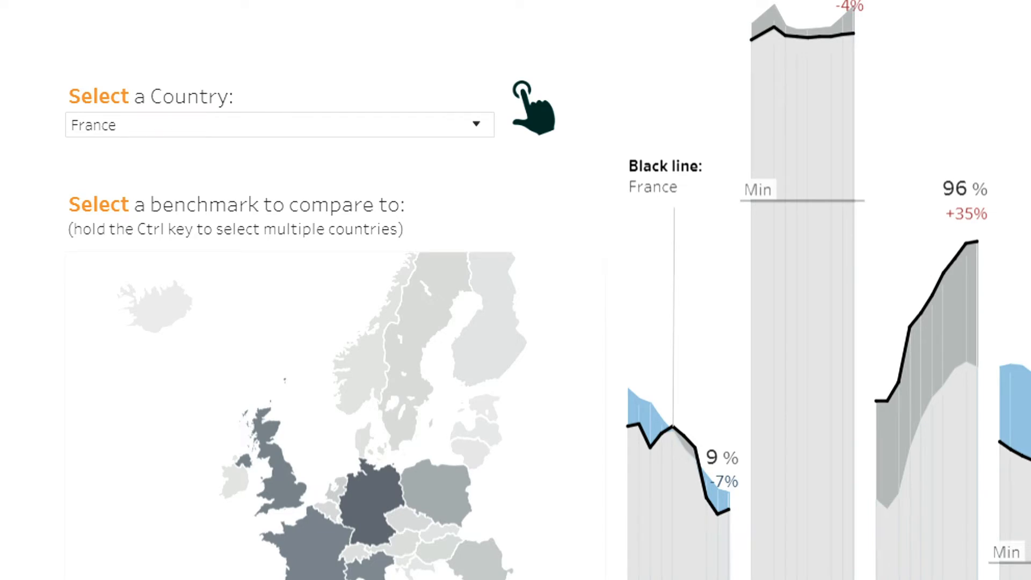
pyautogui.scroll(-3)
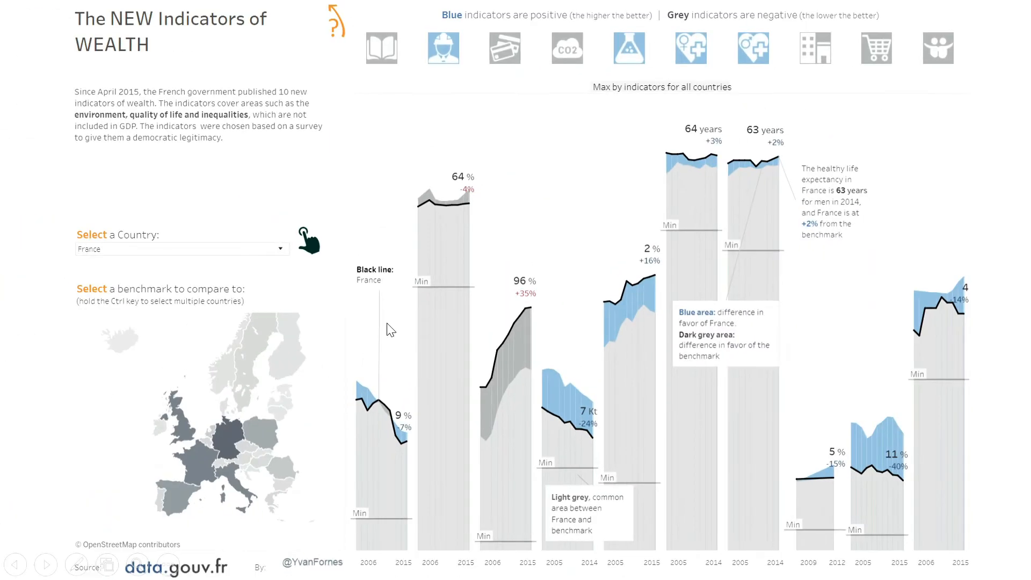
pyautogui.moveTo(360, 427)
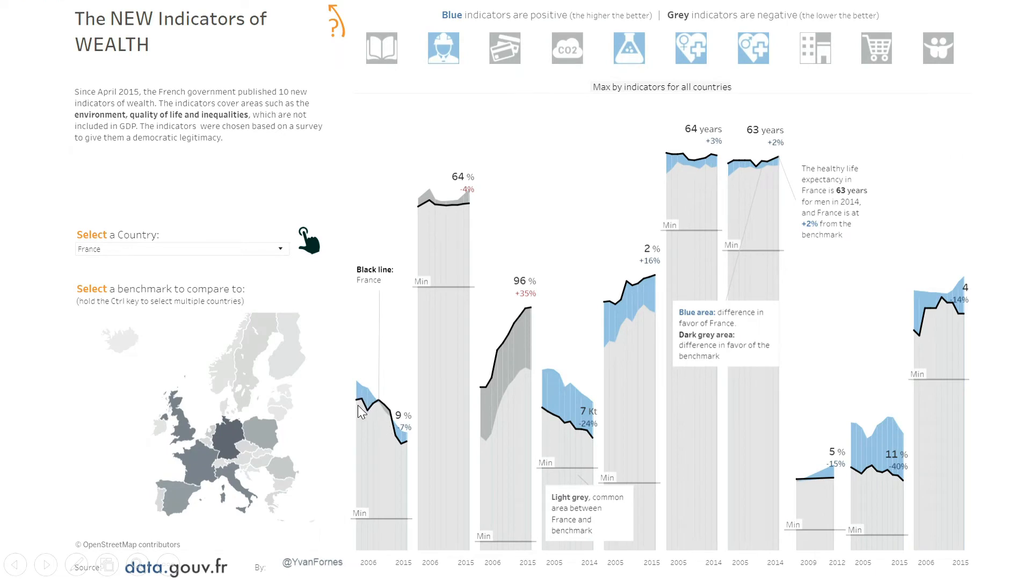
pyautogui.click(388, 427)
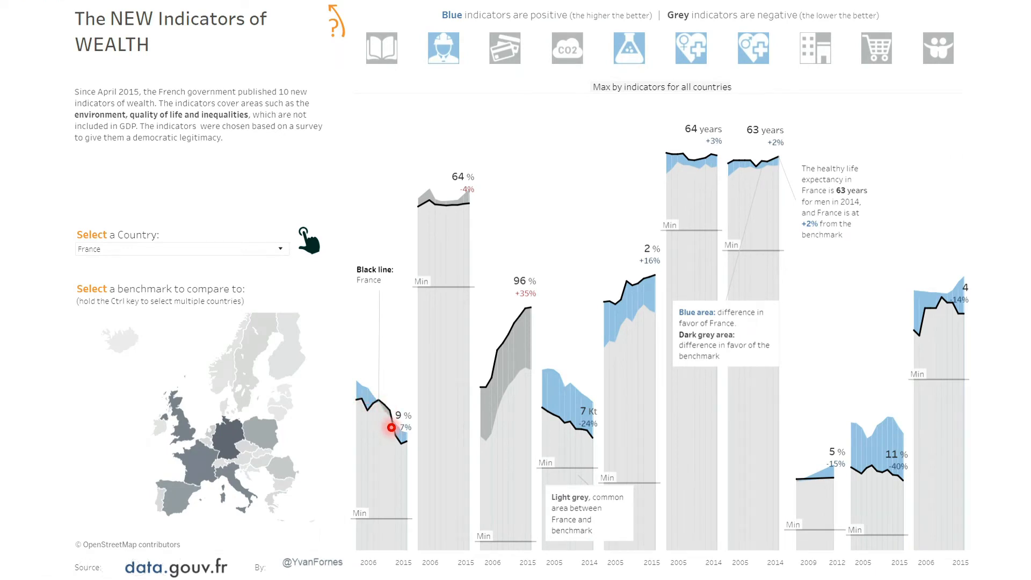
pyautogui.moveTo(464, 208)
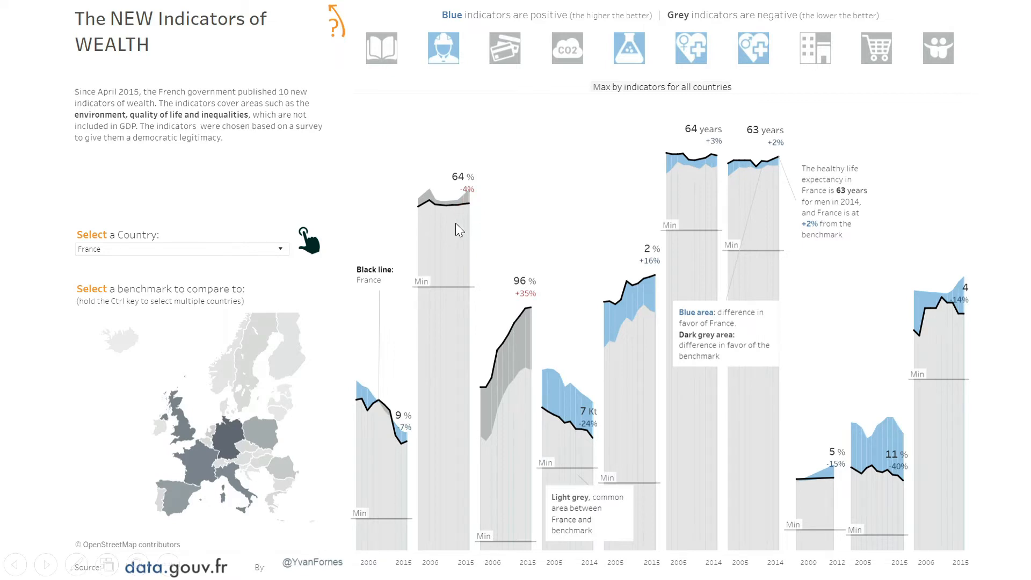
pyautogui.moveTo(421, 490)
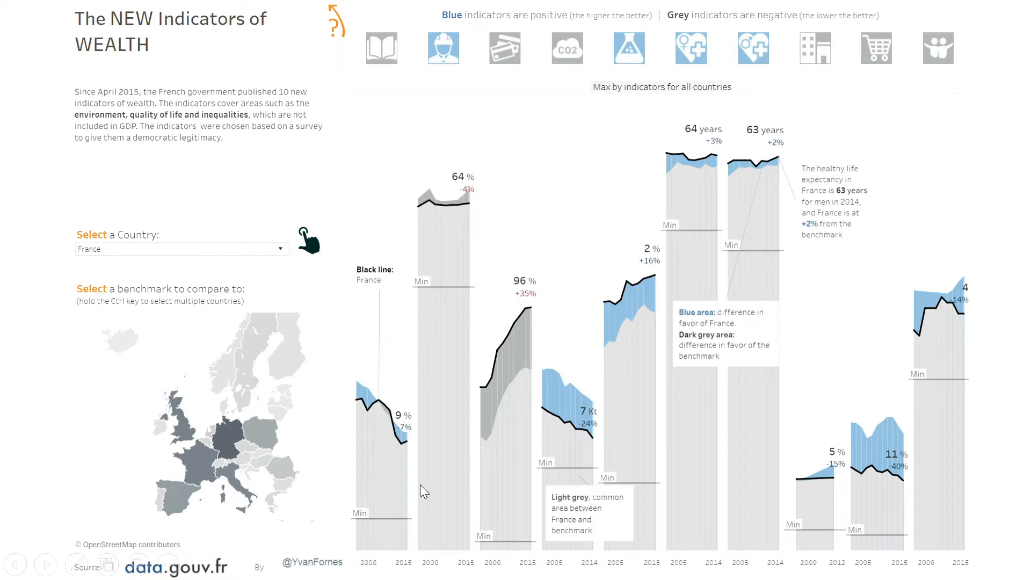
pyautogui.moveTo(406, 455)
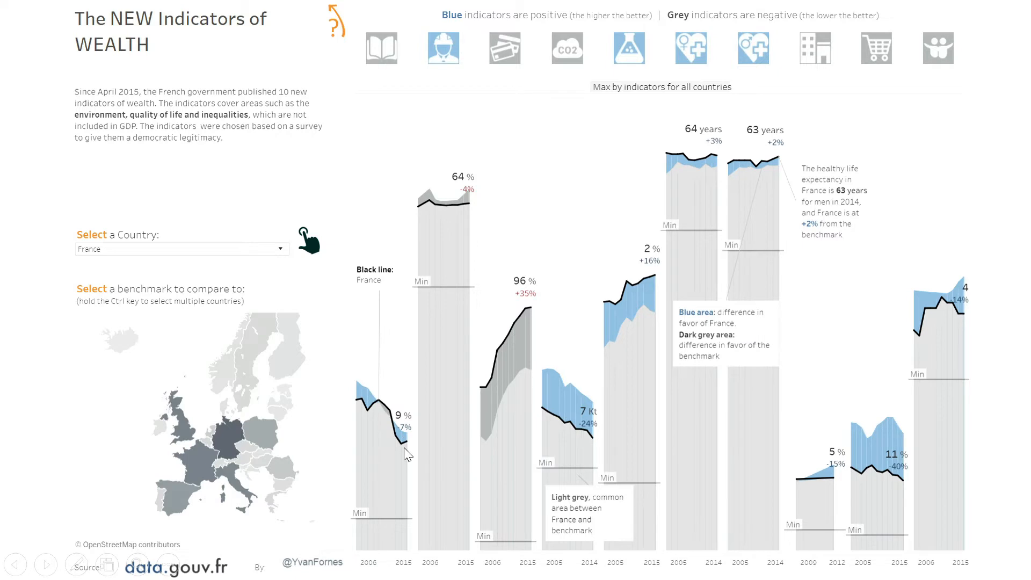
pyautogui.moveTo(534, 327)
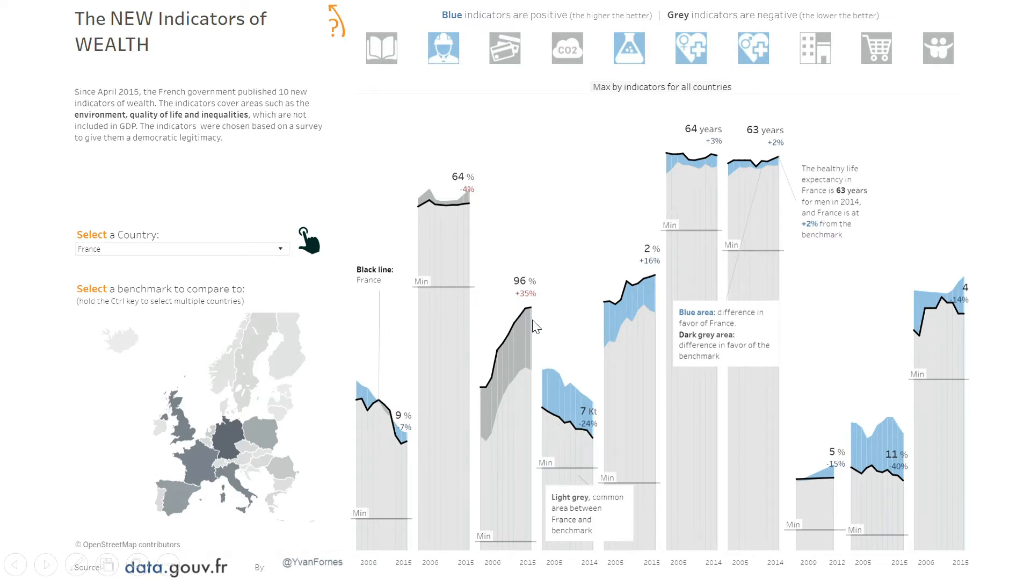
pyautogui.moveTo(538, 351)
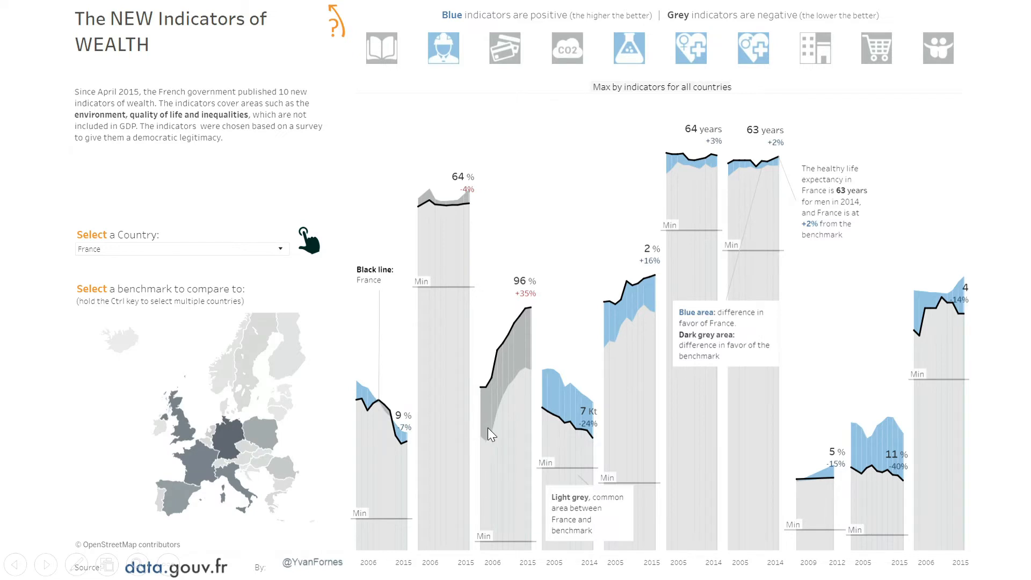
pyautogui.moveTo(486, 402)
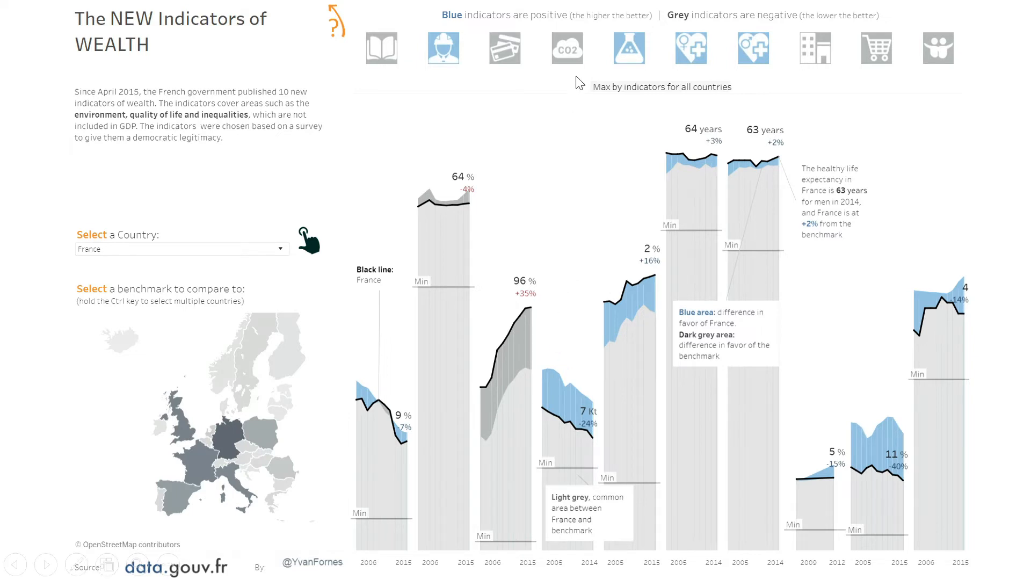
pyautogui.moveTo(606, 195)
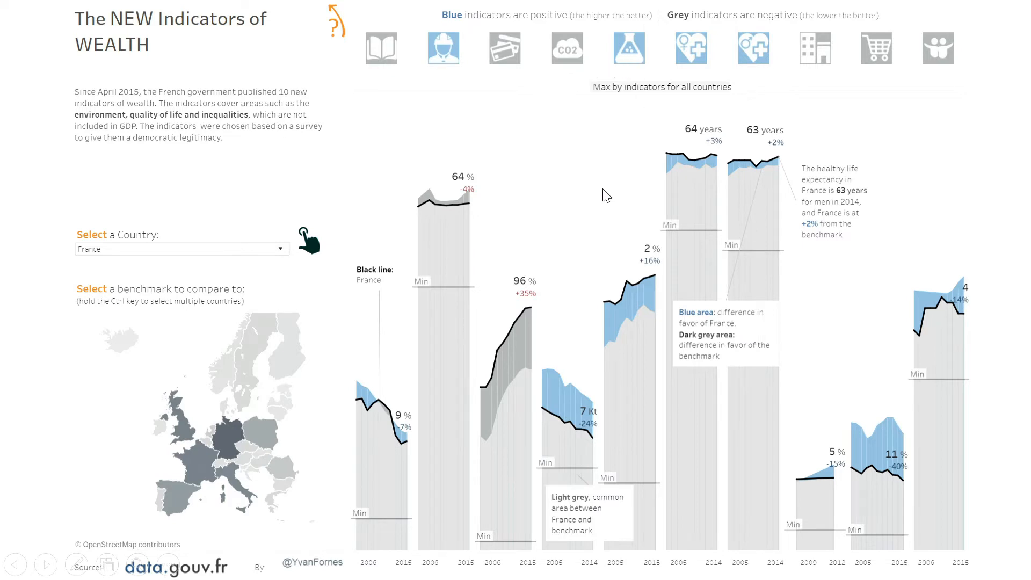
pyautogui.click(629, 48)
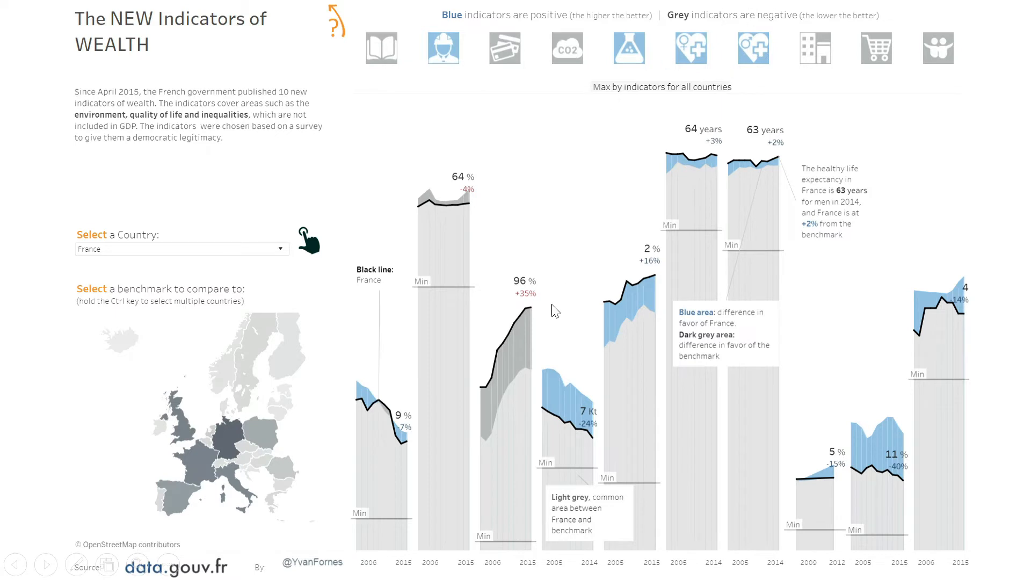
pyautogui.moveTo(717, 158)
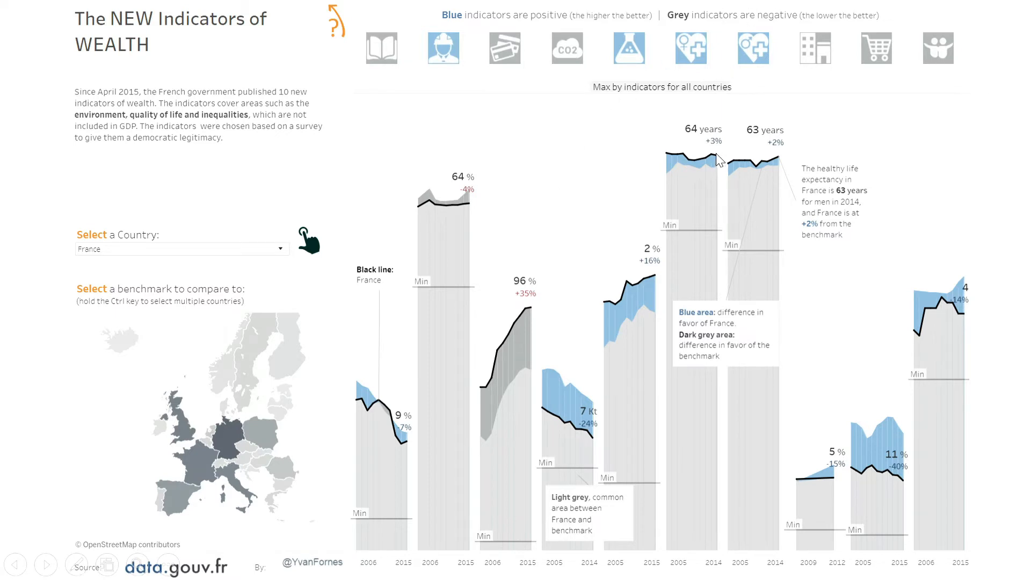
pyautogui.moveTo(631, 124)
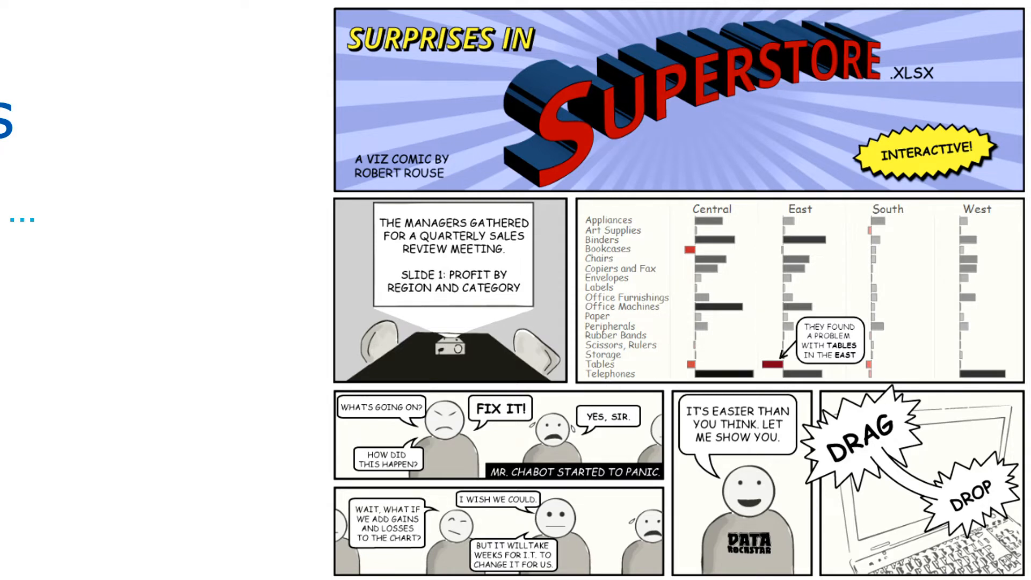
pyautogui.moveTo(542, 221)
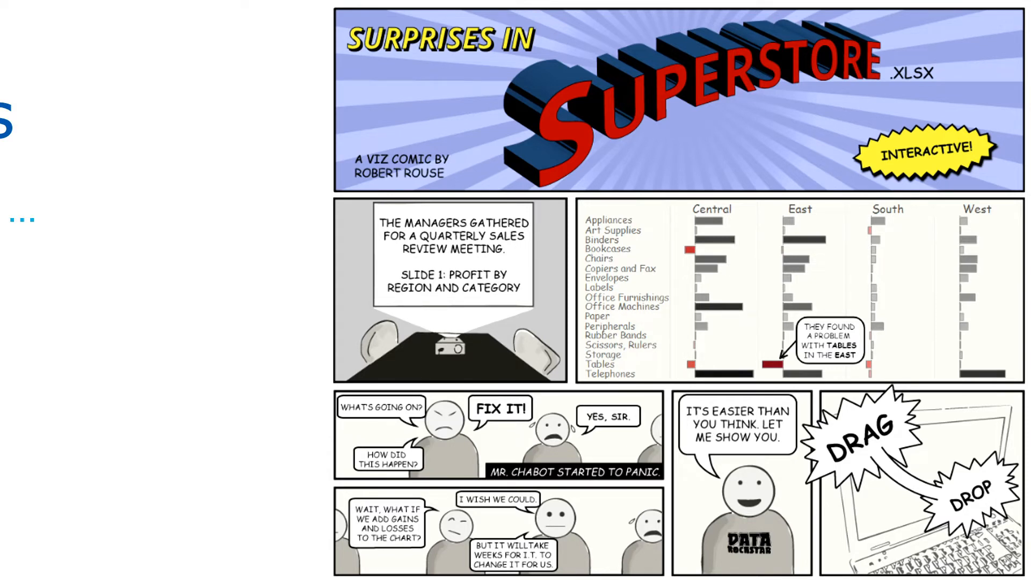
pyautogui.moveTo(566, 264)
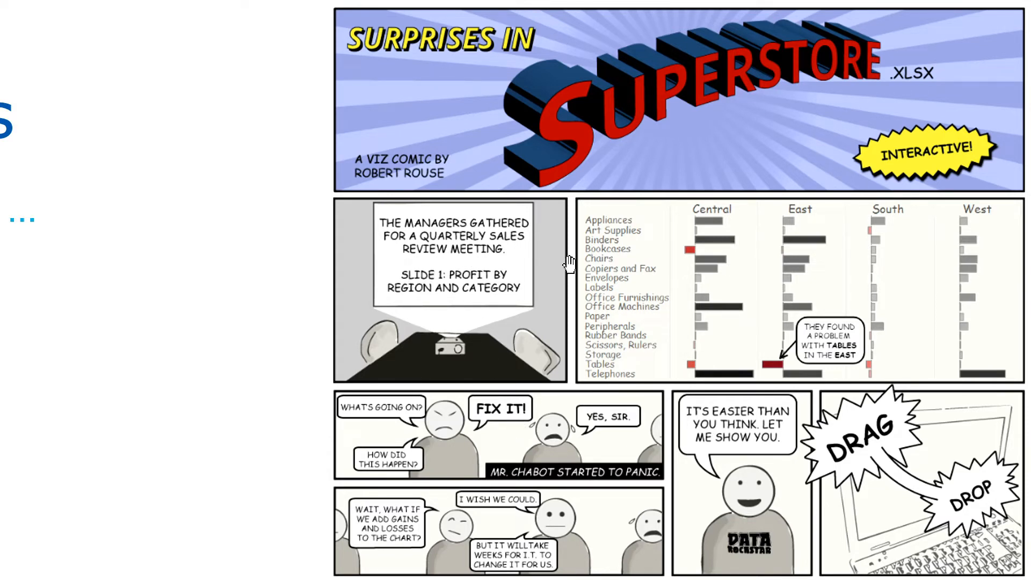
# Scroll the Superstore comic down to the gains-and-losses panel with Tables East at -$45,218.
pyautogui.scroll(-3)
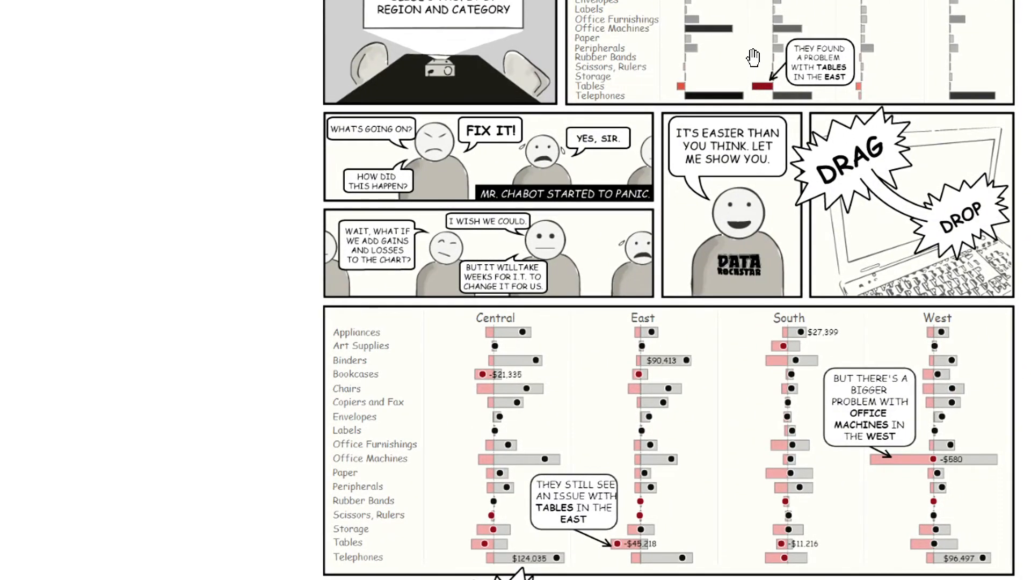
pyautogui.moveTo(688, 458)
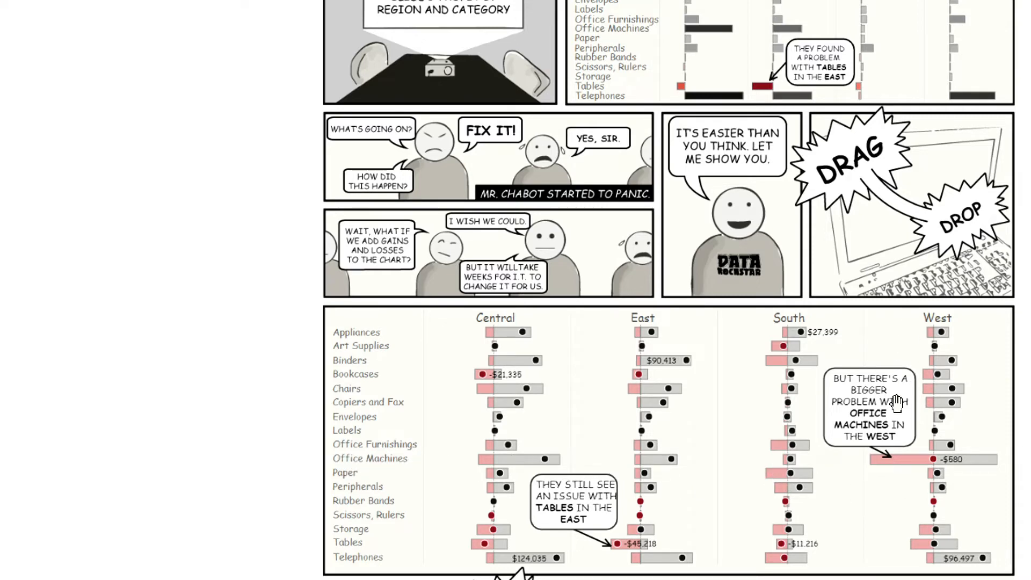
pyautogui.moveTo(941, 194)
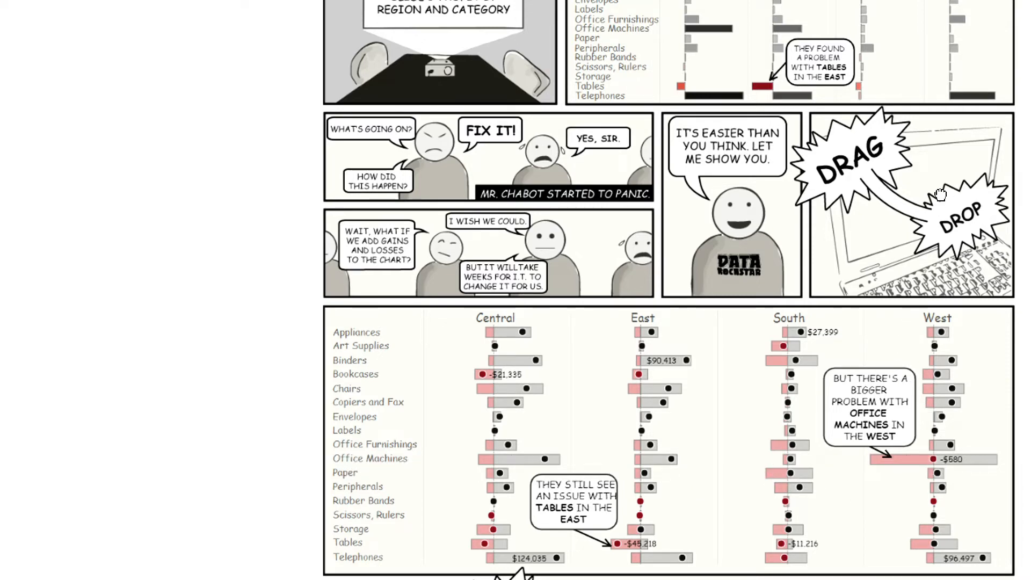
# Scroll further to reveal the next panel's top, showing Okidata Pacemark at -$39,743.
pyautogui.scroll(-3)
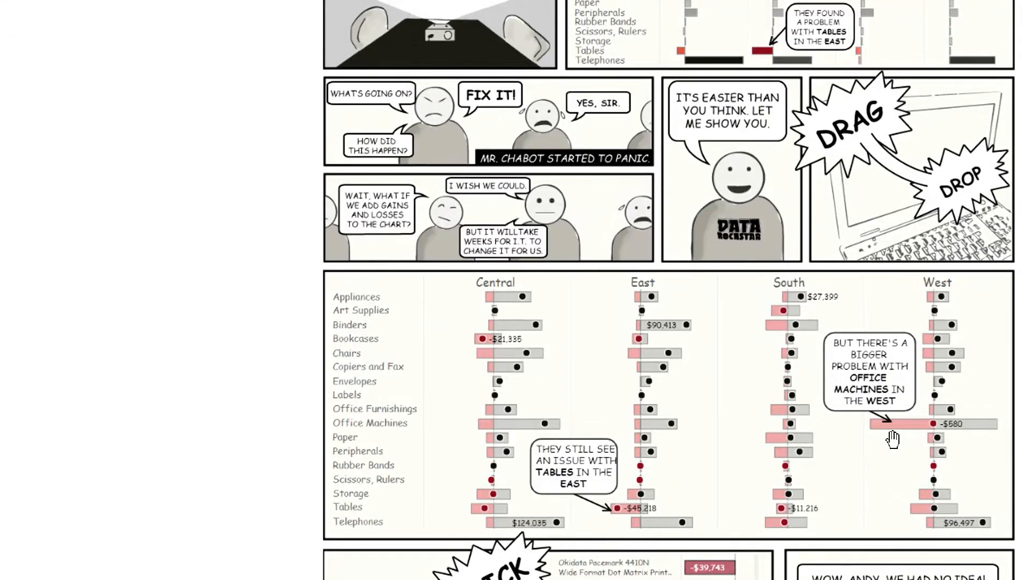
pyautogui.moveTo(922, 437)
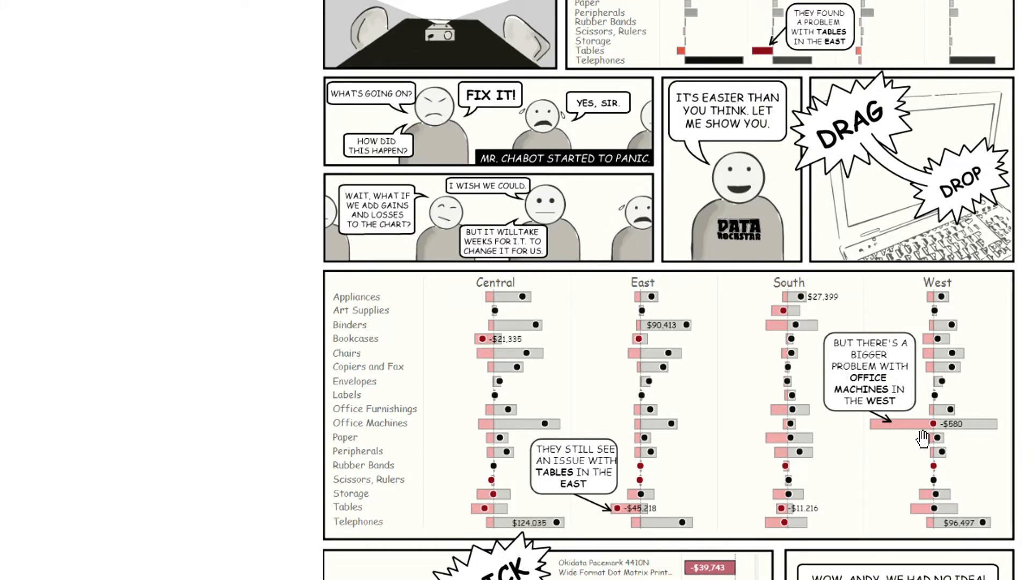
pyautogui.moveTo(920, 428)
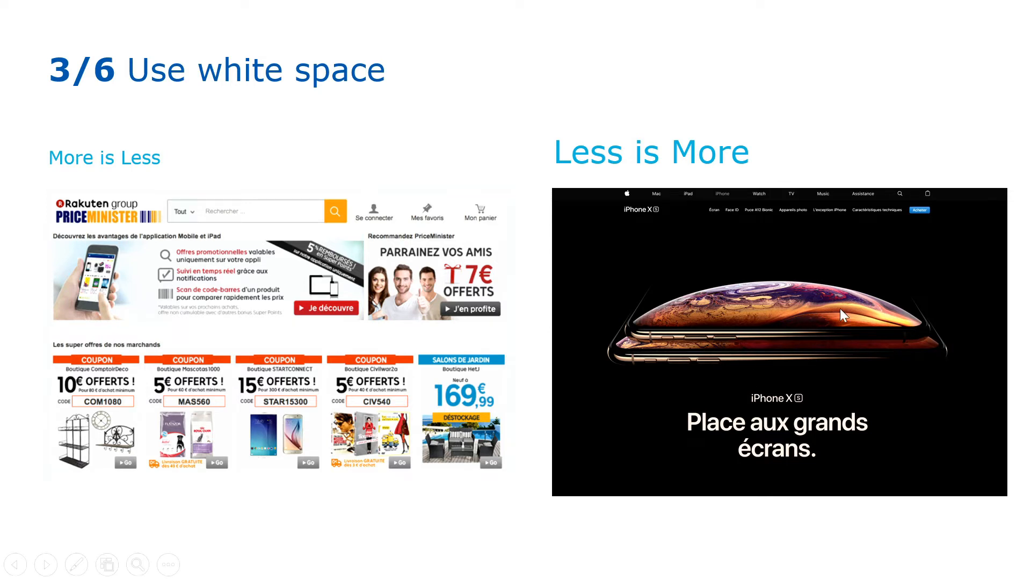
pyautogui.moveTo(556, 284)
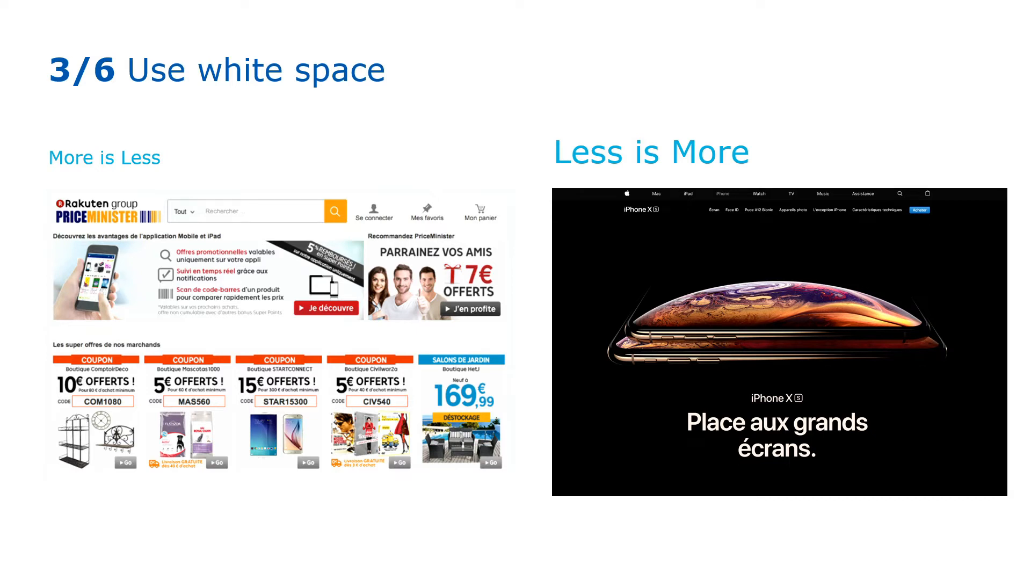
# Advance to the 'Use white space' slide with the Olympic vs Paralympic medals viz.
pyautogui.press('Right')
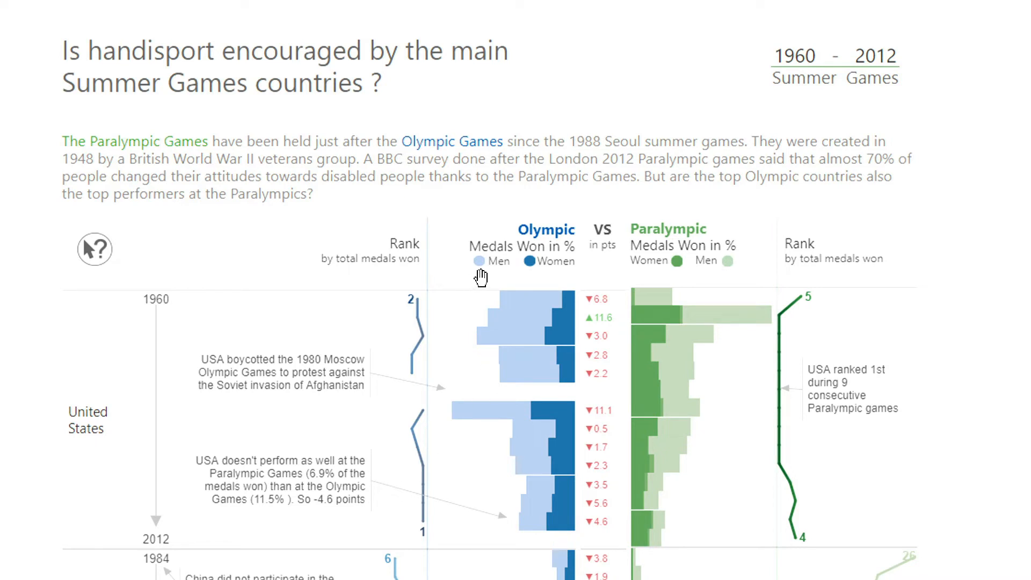
pyautogui.moveTo(576, 258)
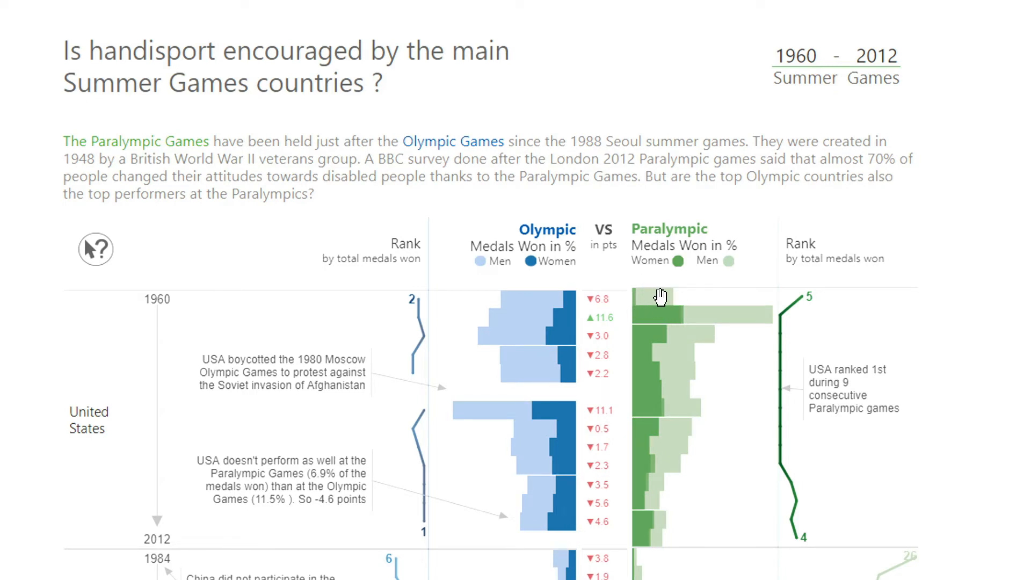
# Scroll the Paralympic medals viz past the United States rows to China and Russia.
pyautogui.scroll(-3)
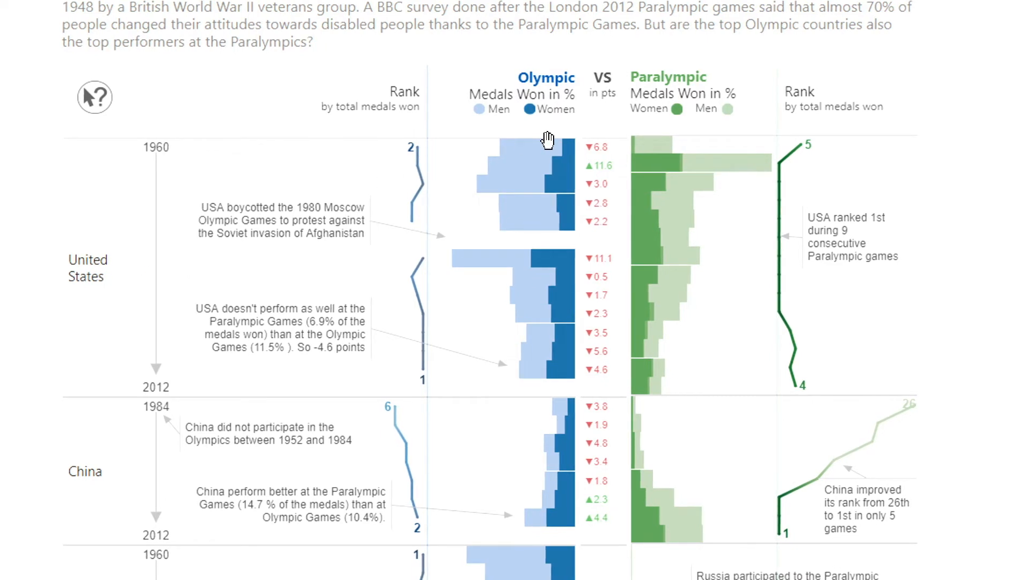
pyautogui.moveTo(672, 89)
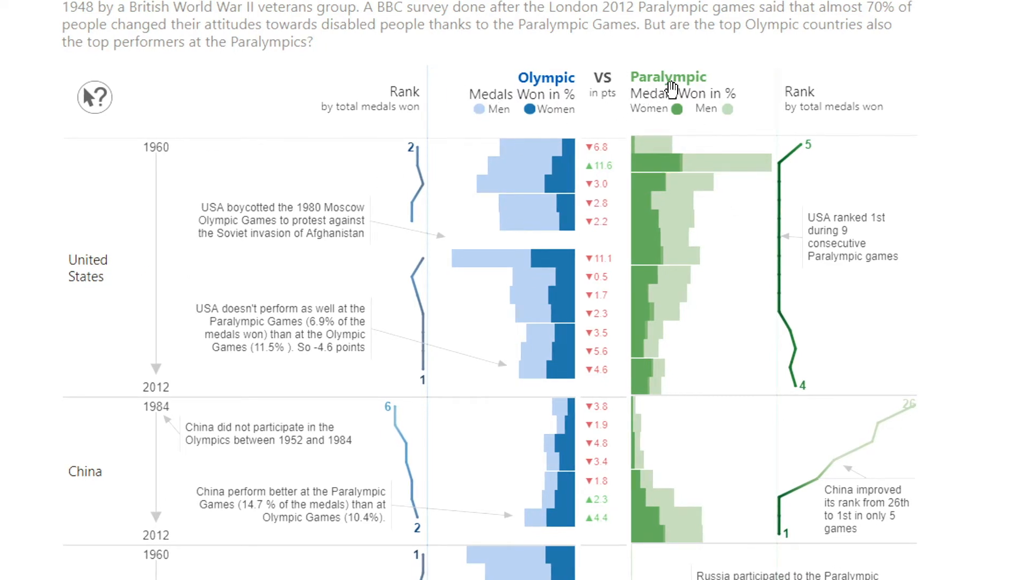
pyautogui.scroll(-3)
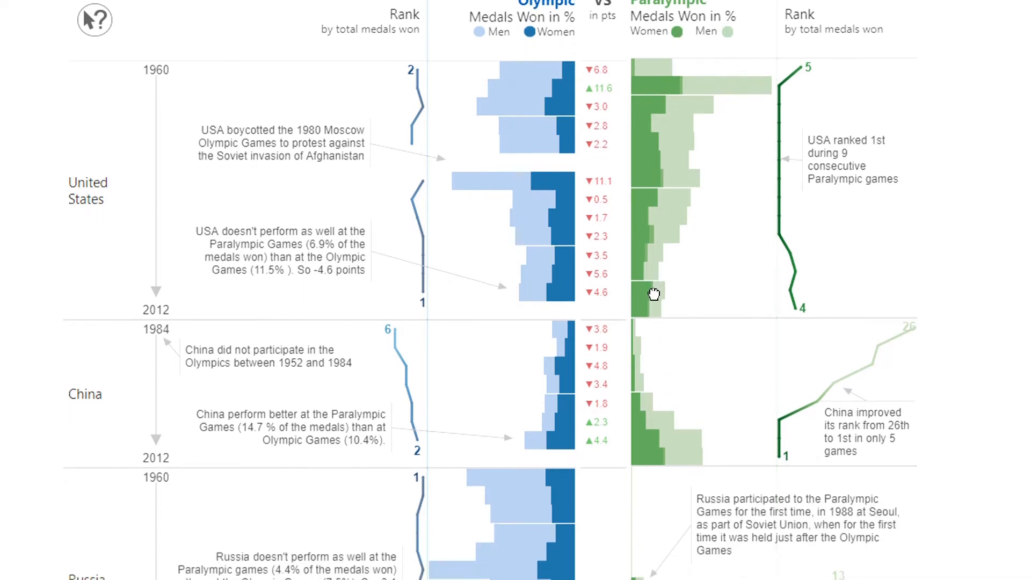
pyautogui.scroll(-3)
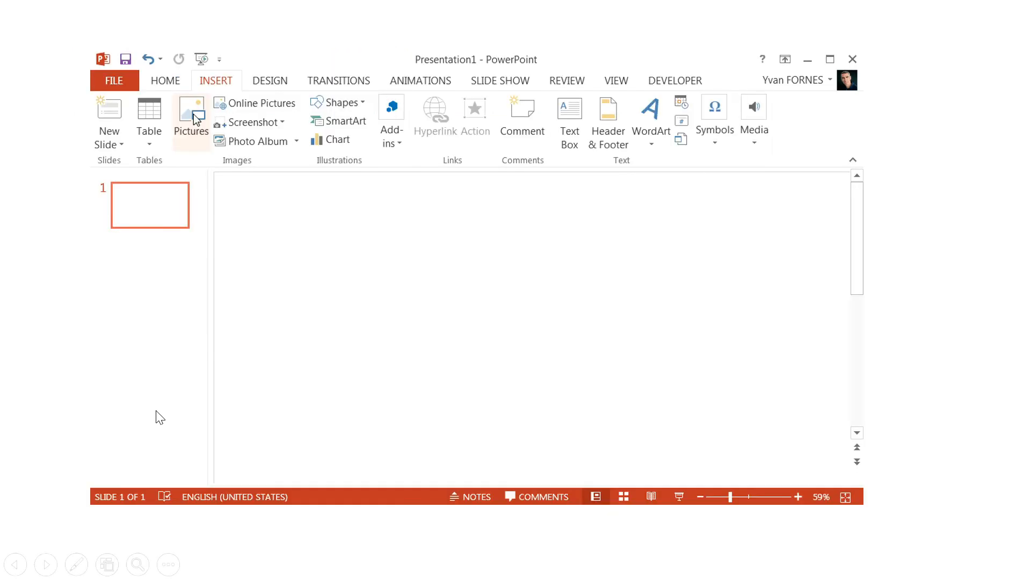
# Insert the father18.png picture and draw a blue circle over the father icon.
pyautogui.click(191, 110)
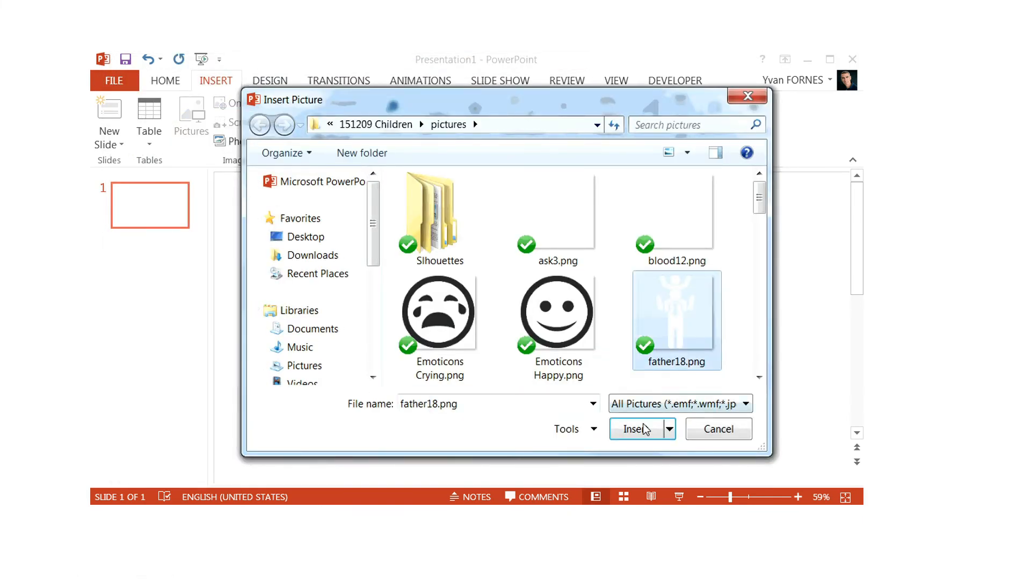
pyautogui.click(635, 429)
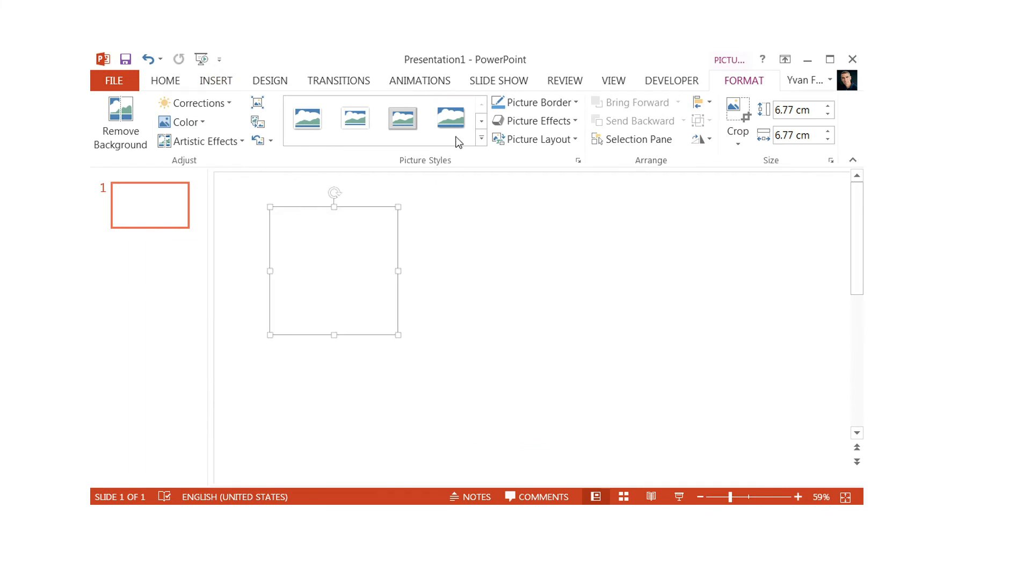
pyautogui.moveTo(163, 86)
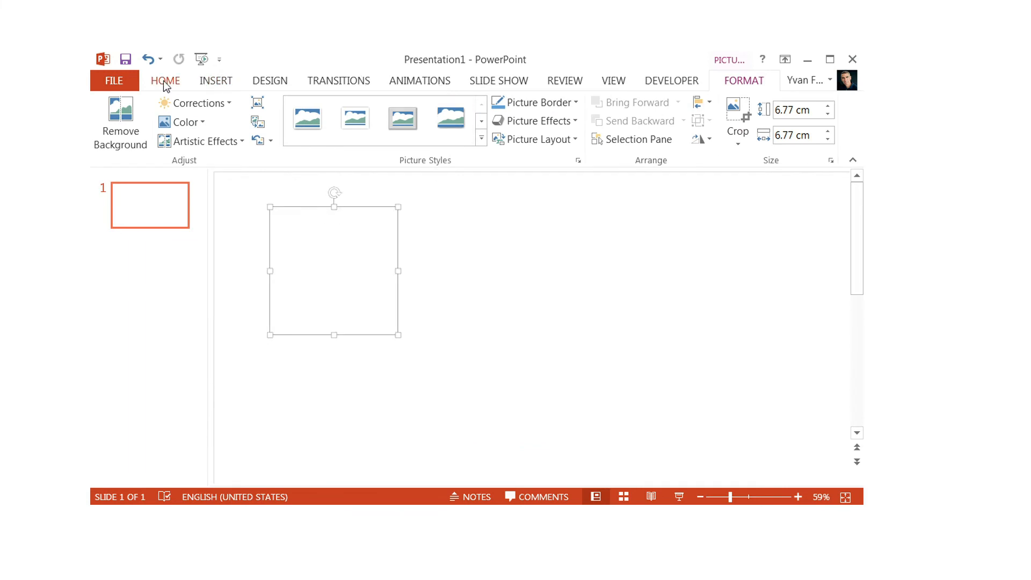
pyautogui.click(164, 80)
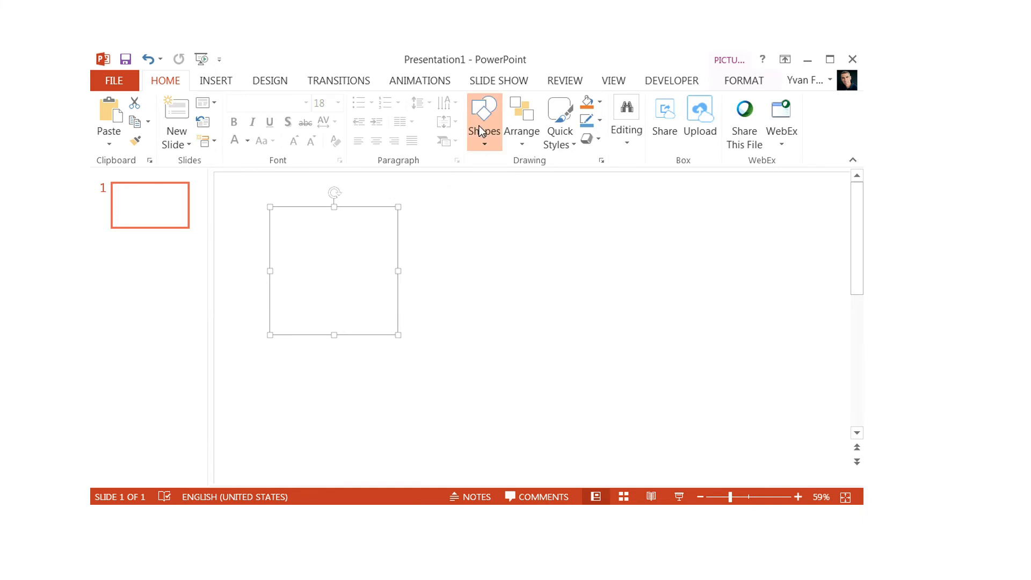
pyautogui.click(484, 110)
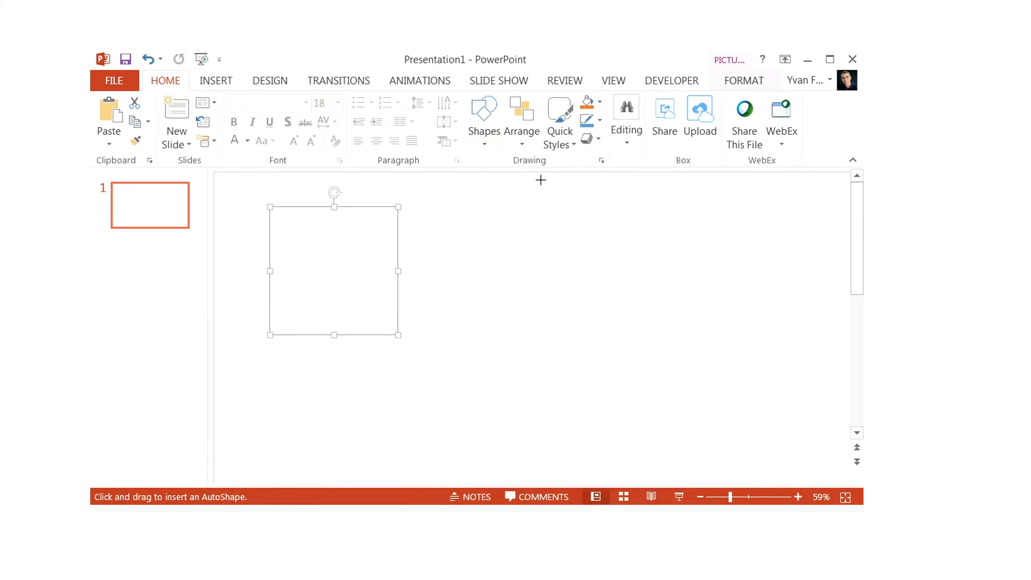
pyautogui.moveTo(270, 208)
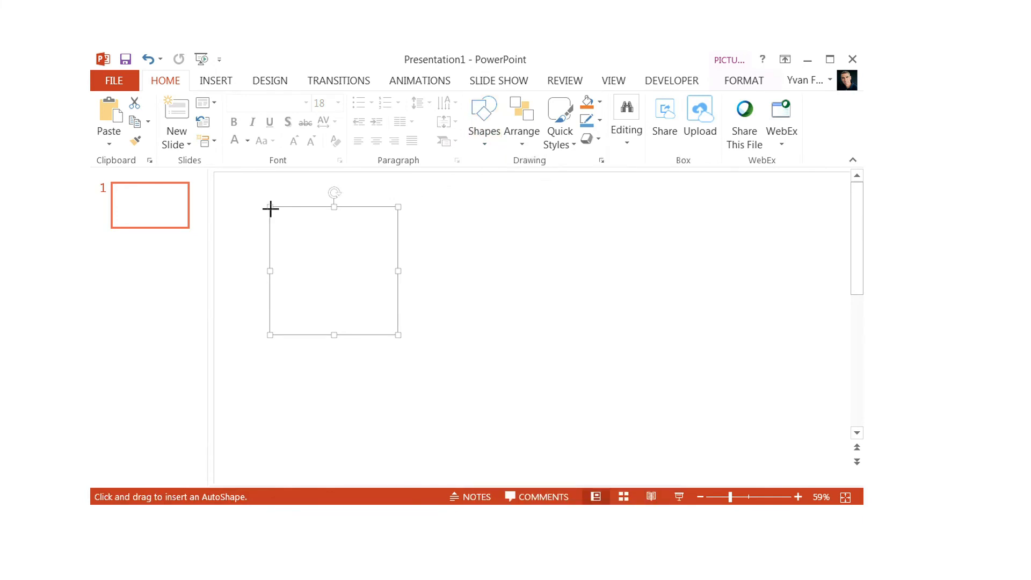
pyautogui.moveTo(270, 209); pyautogui.dragTo(421, 351)
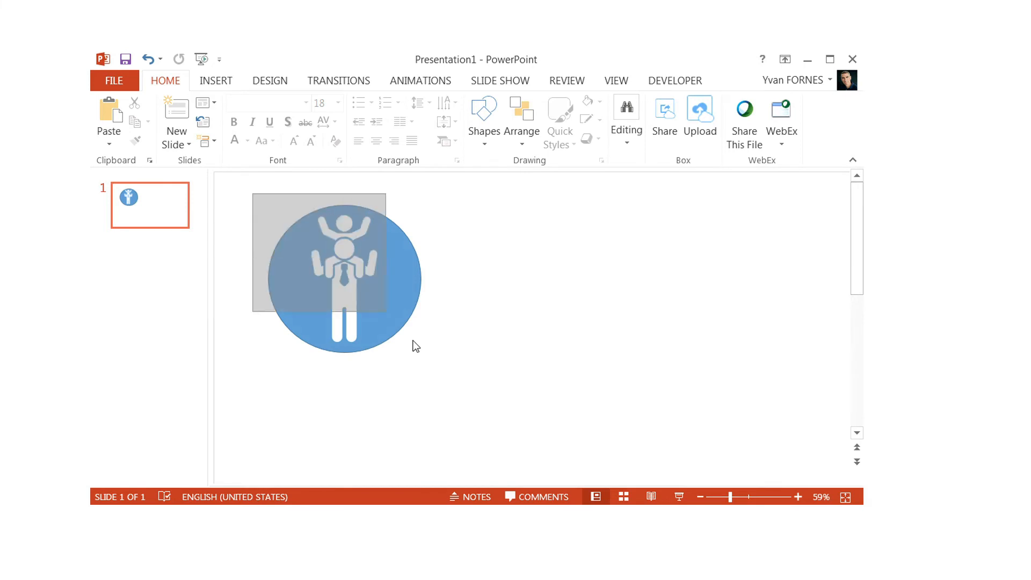
# Group the circle with the icon, then insert father18.png again and reposition it.
pyautogui.click(344, 278)
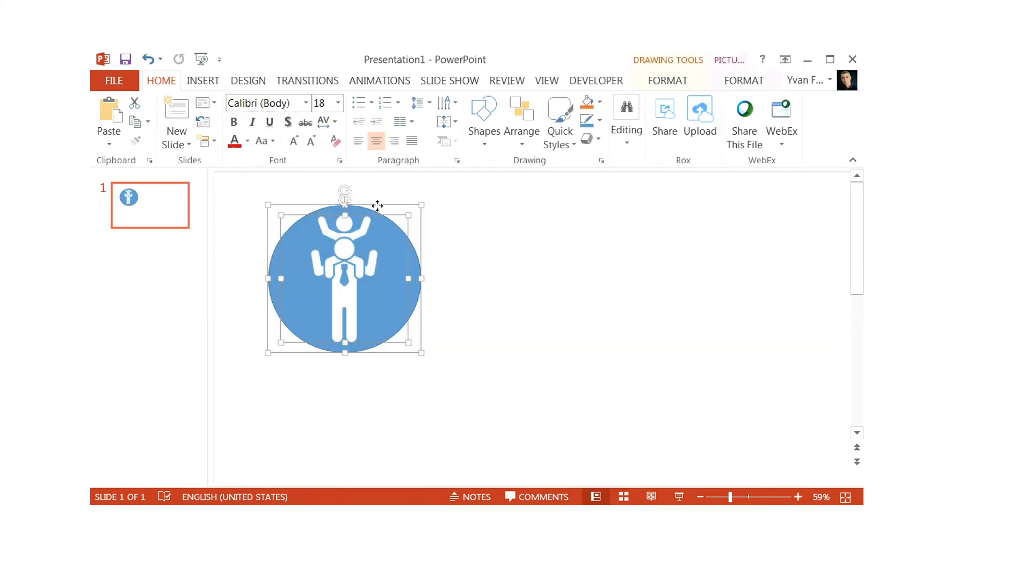
pyautogui.rightClick(345, 275)
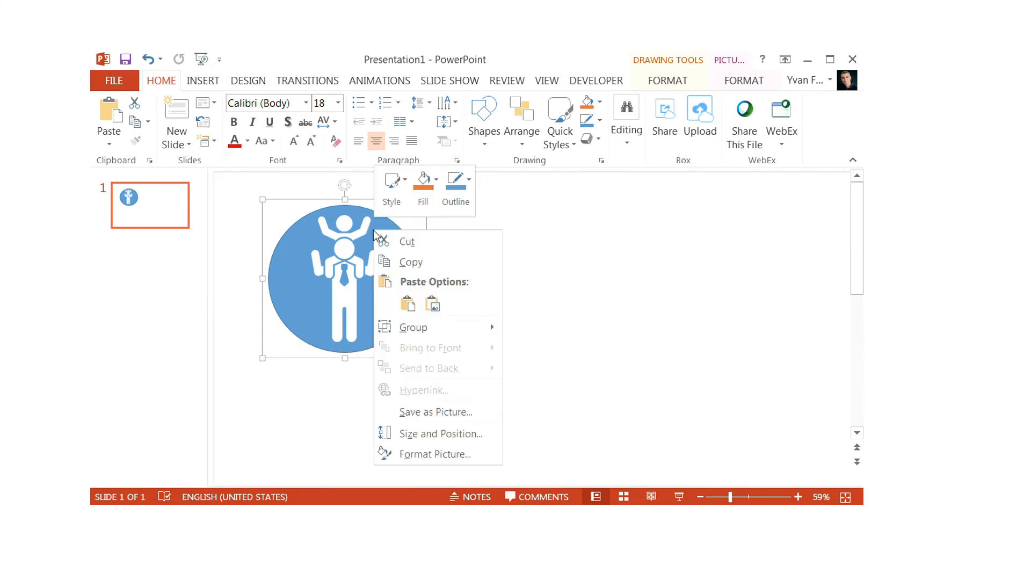
pyautogui.click(441, 419)
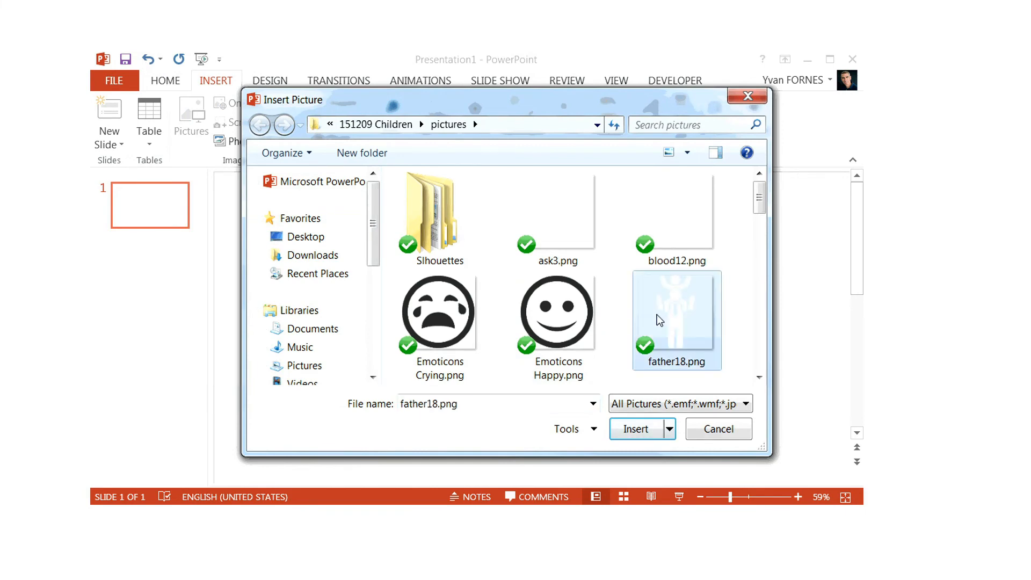
pyautogui.click(635, 428)
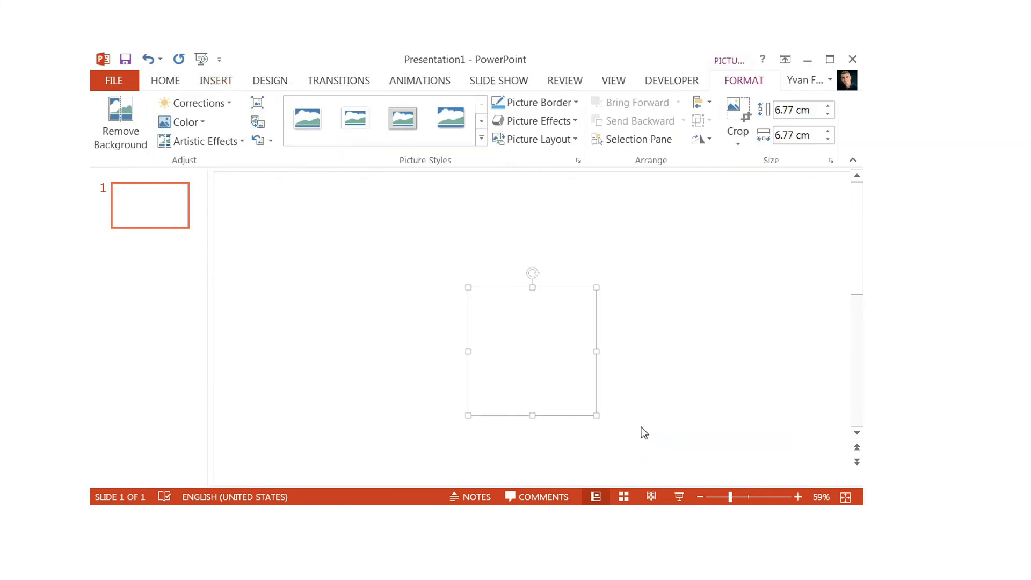
pyautogui.moveTo(533, 351); pyautogui.dragTo(334, 270)
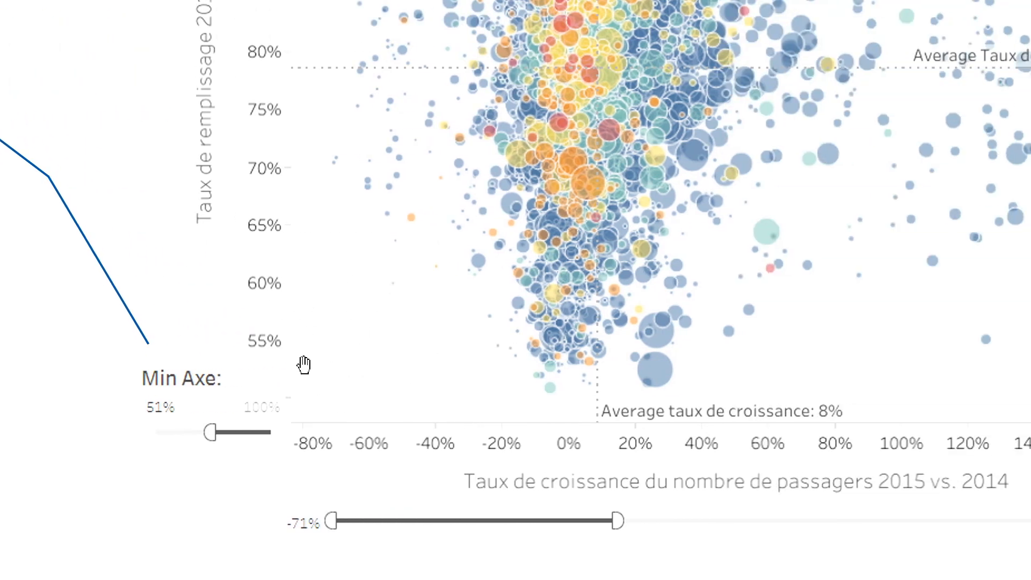
pyautogui.moveTo(210, 441)
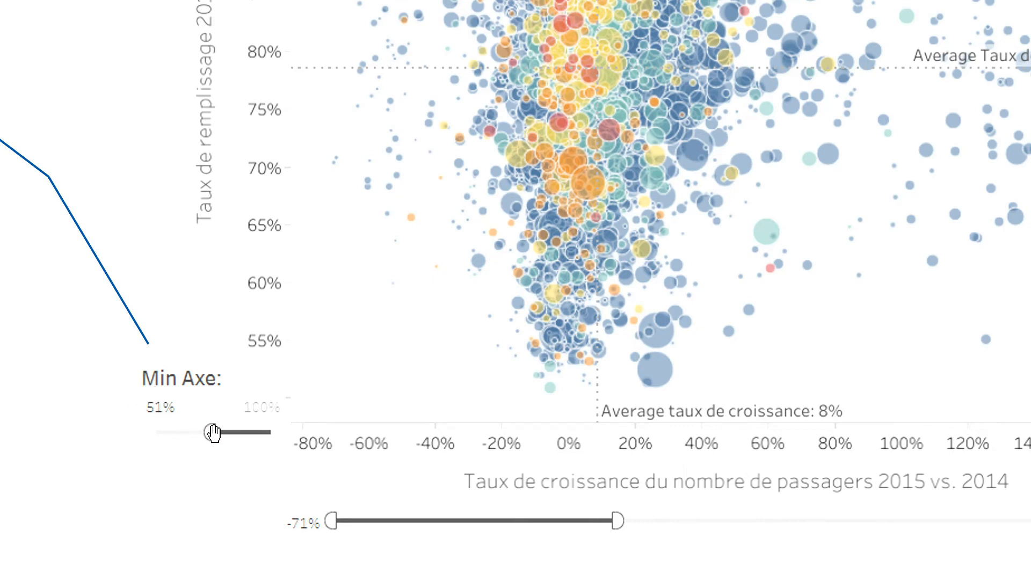
pyautogui.moveTo(266, 88)
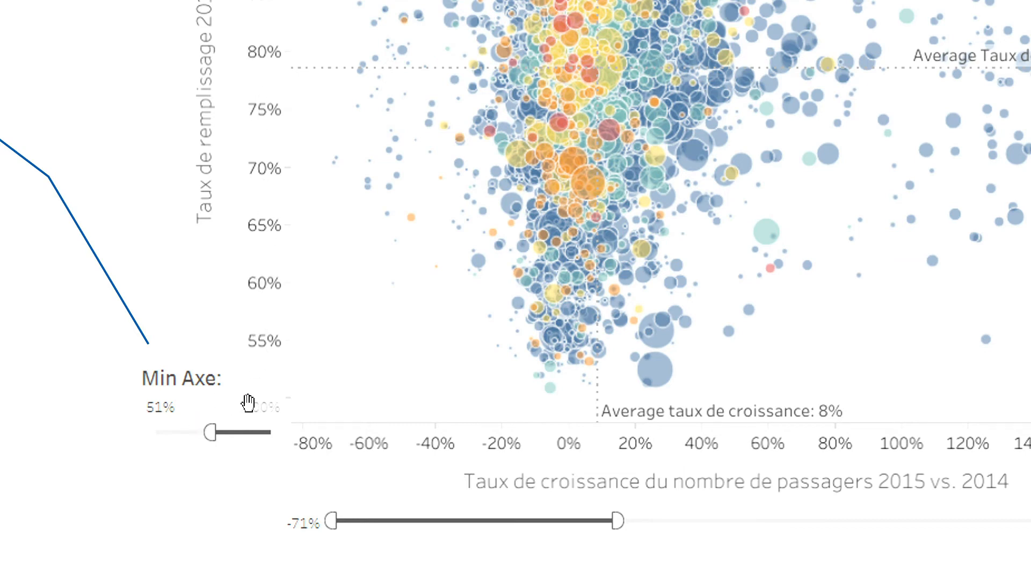
pyautogui.moveTo(241, 383)
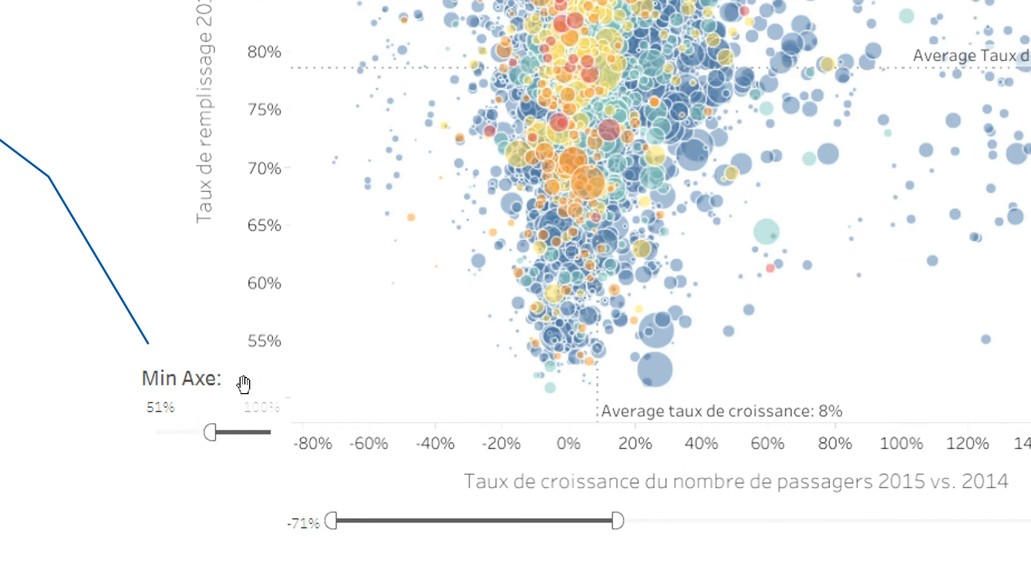
pyautogui.moveTo(500, 425)
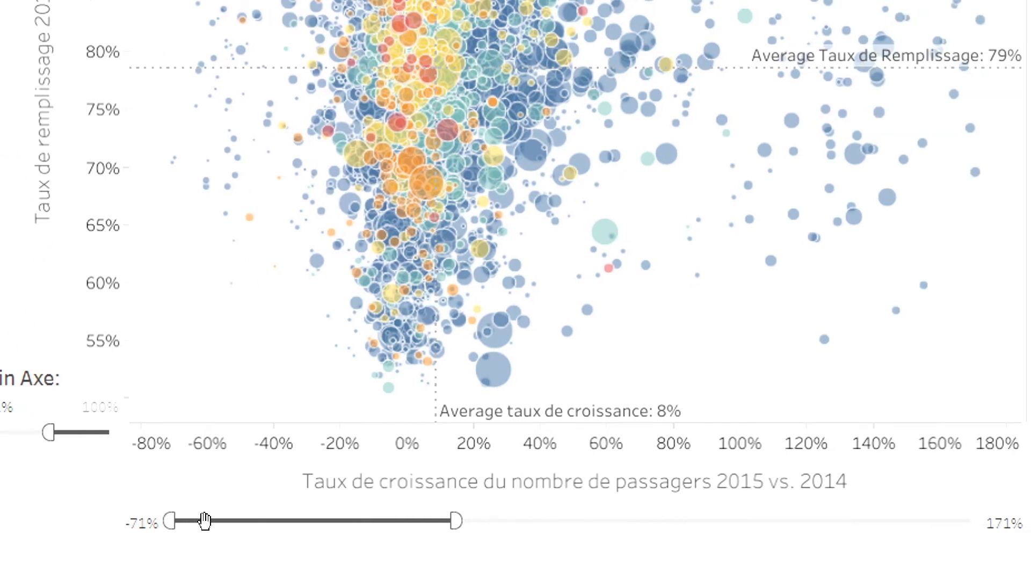
pyautogui.moveTo(259, 522)
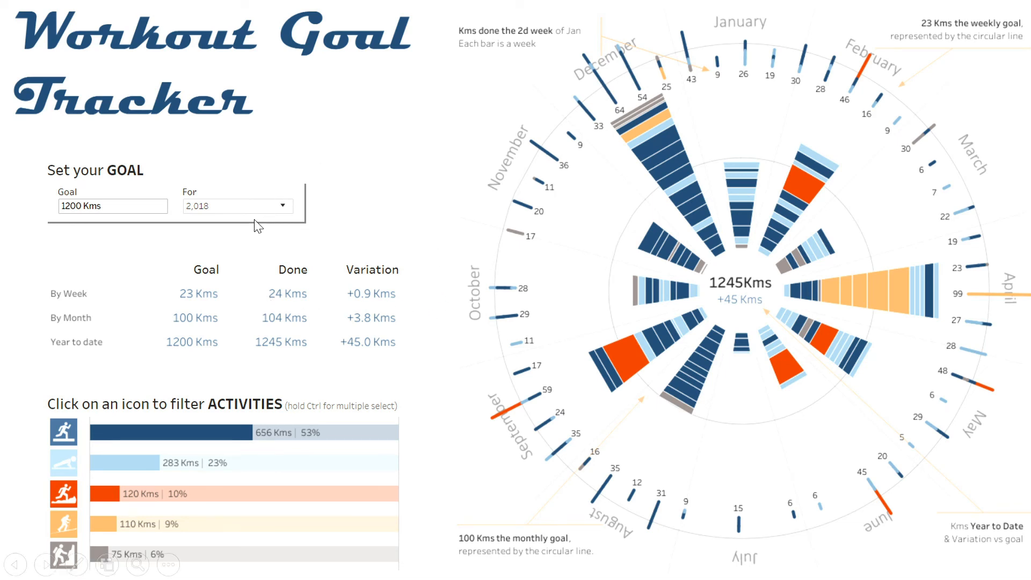
pyautogui.moveTo(58, 446)
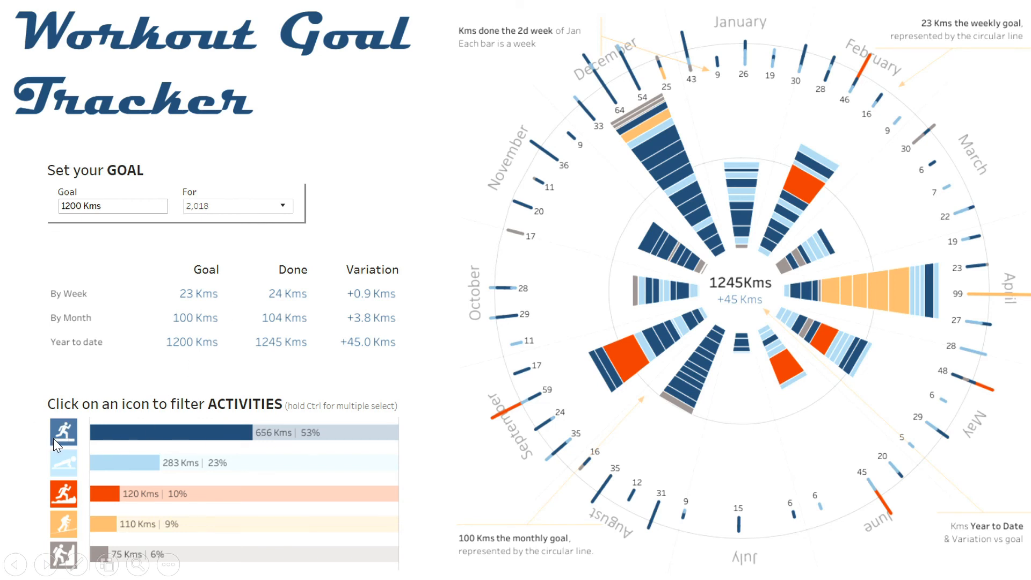
# Try advancing past the Workout Goal Tracker slide listing activities from 656 km to 75 km.
pyautogui.click(63, 431)
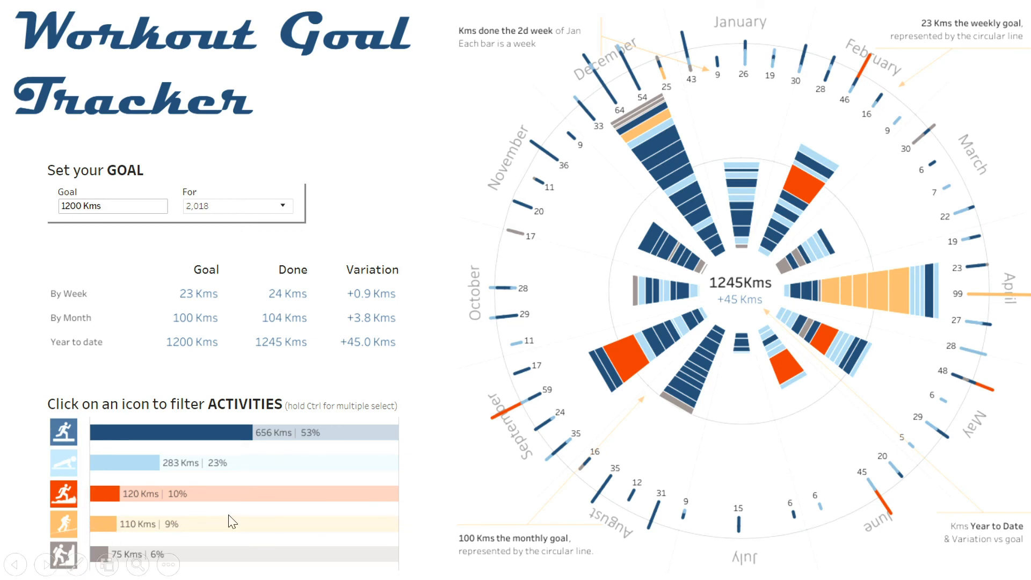
pyautogui.moveTo(737, 159)
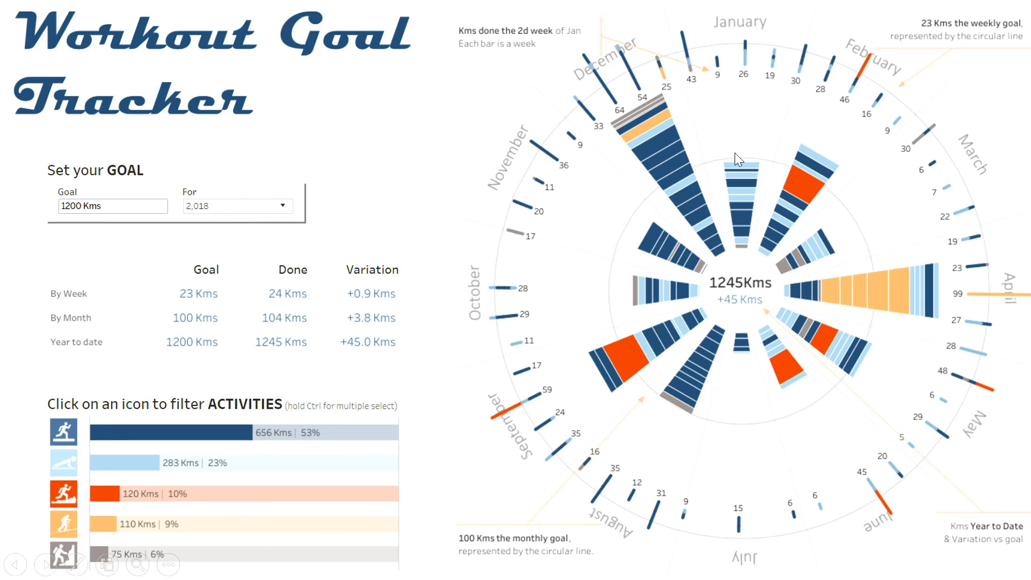
pyautogui.moveTo(724, 16)
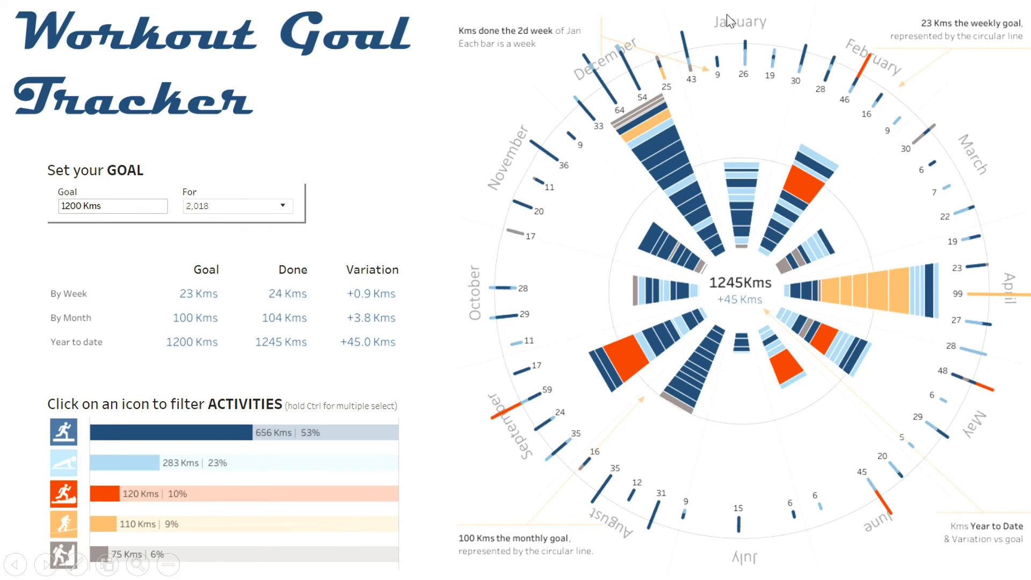
pyautogui.moveTo(959, 159)
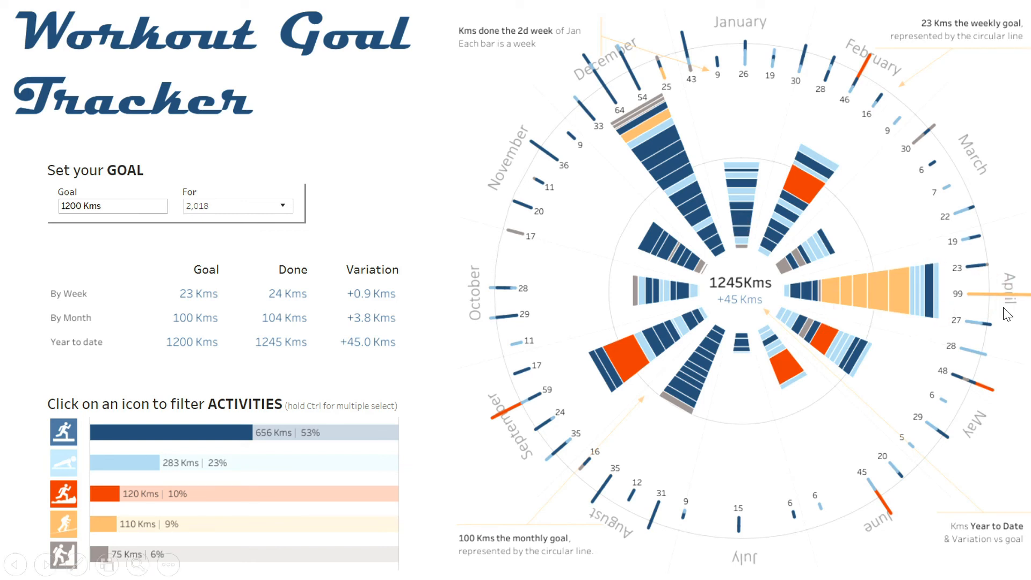
pyautogui.moveTo(799, 327)
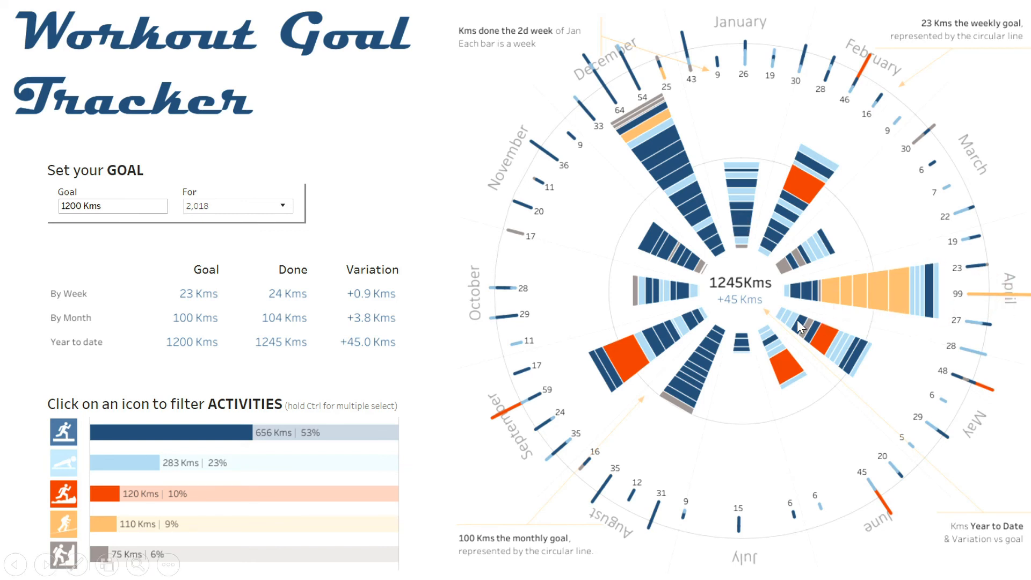
pyautogui.moveTo(720, 307)
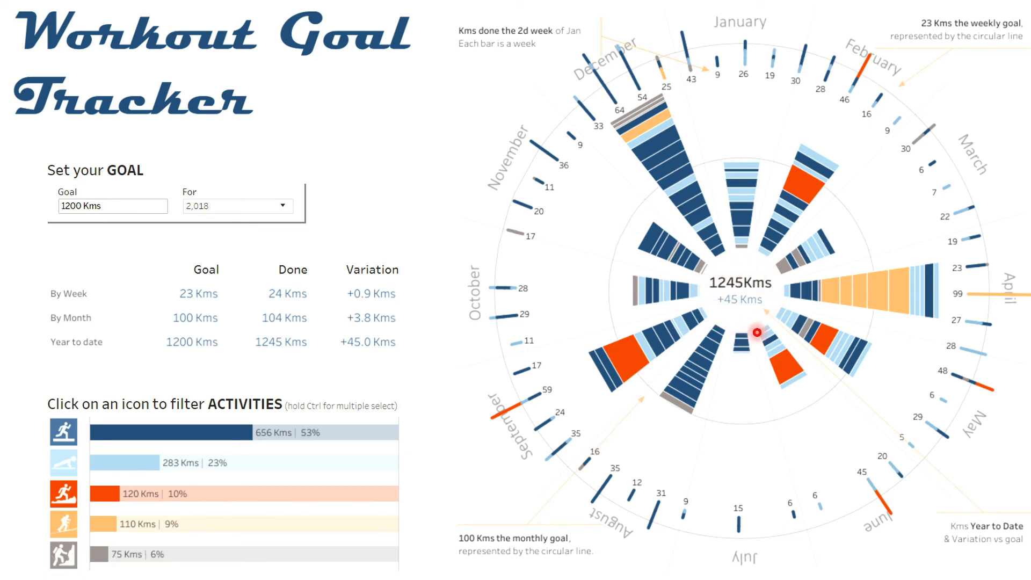
pyautogui.moveTo(776, 167)
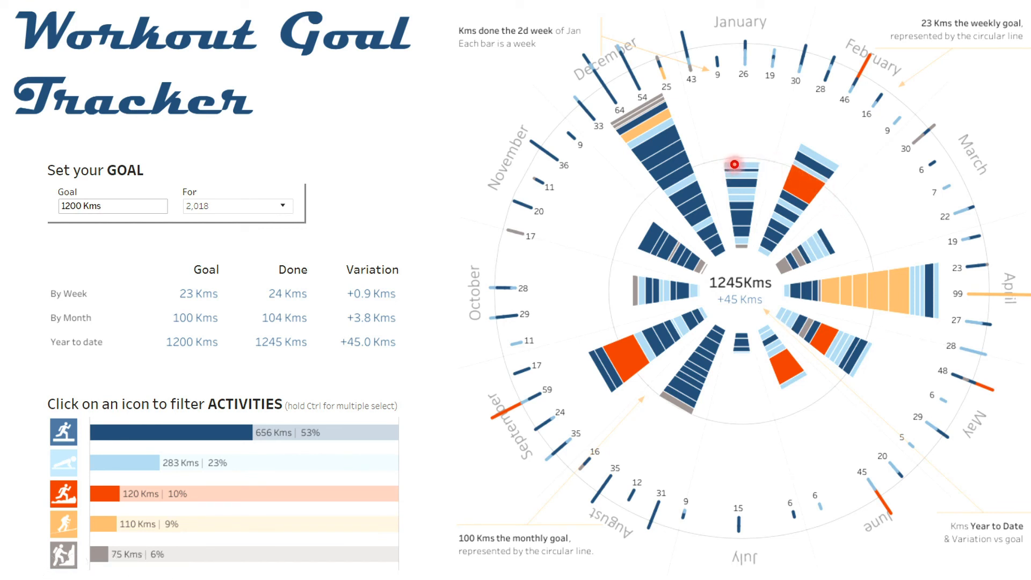
pyautogui.moveTo(597, 235)
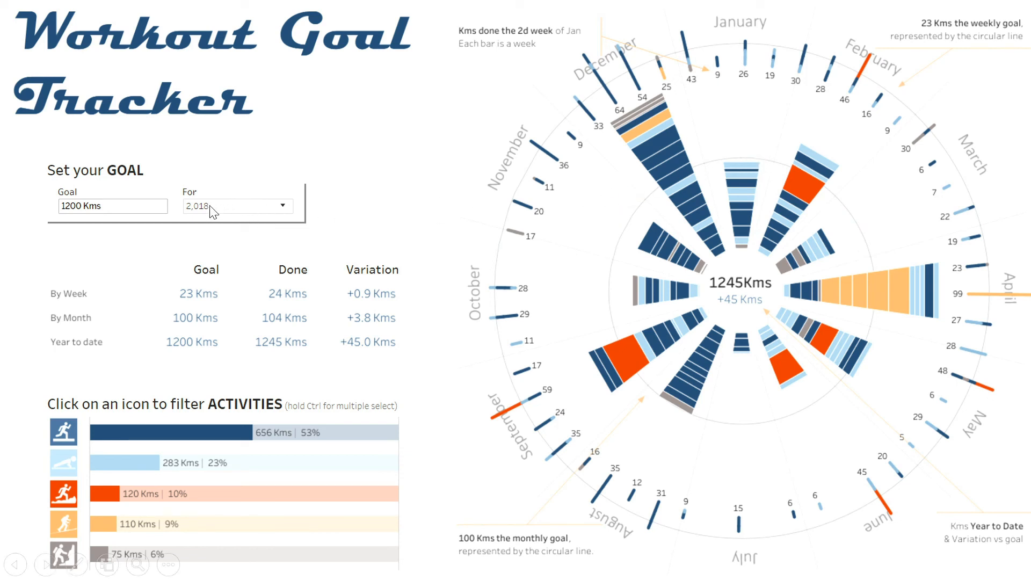
pyautogui.moveTo(1007, 185)
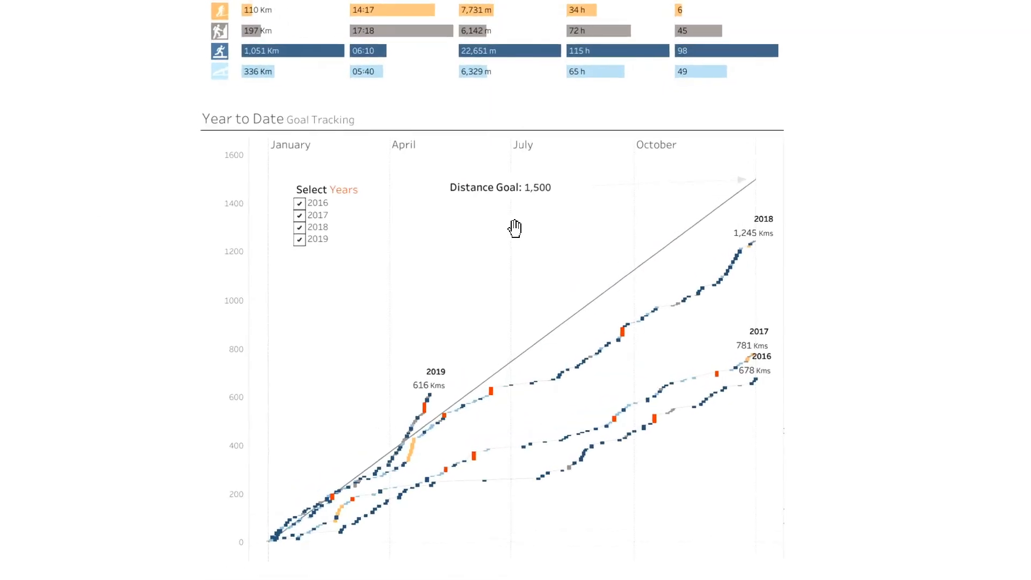
pyautogui.scroll(3)
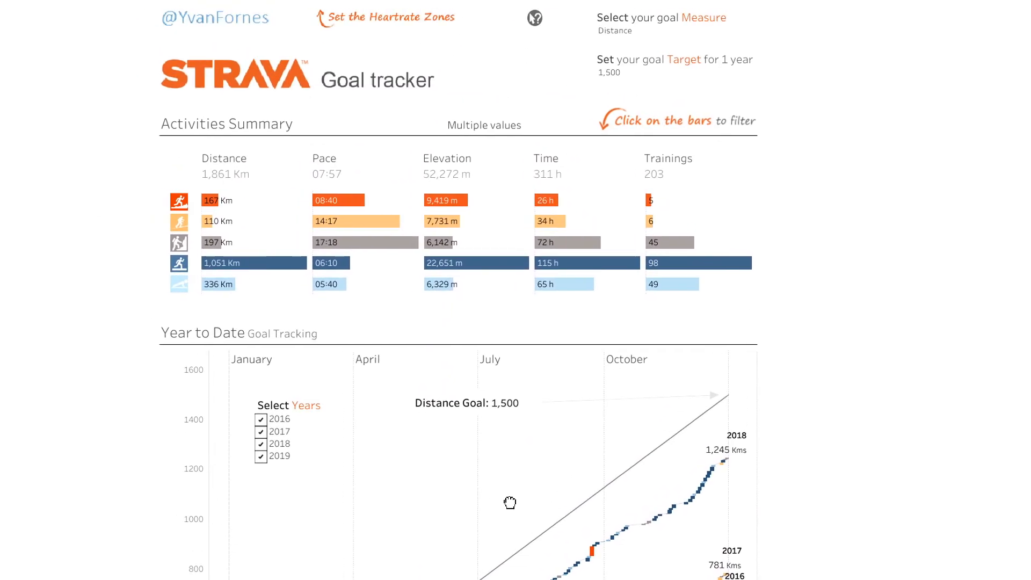
pyautogui.scroll(-3)
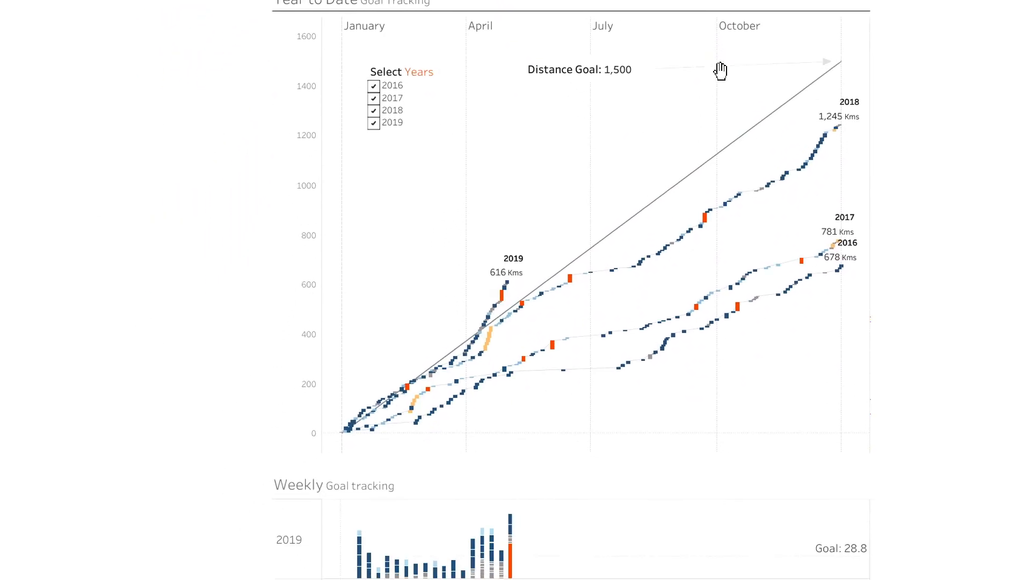
pyautogui.moveTo(504, 288)
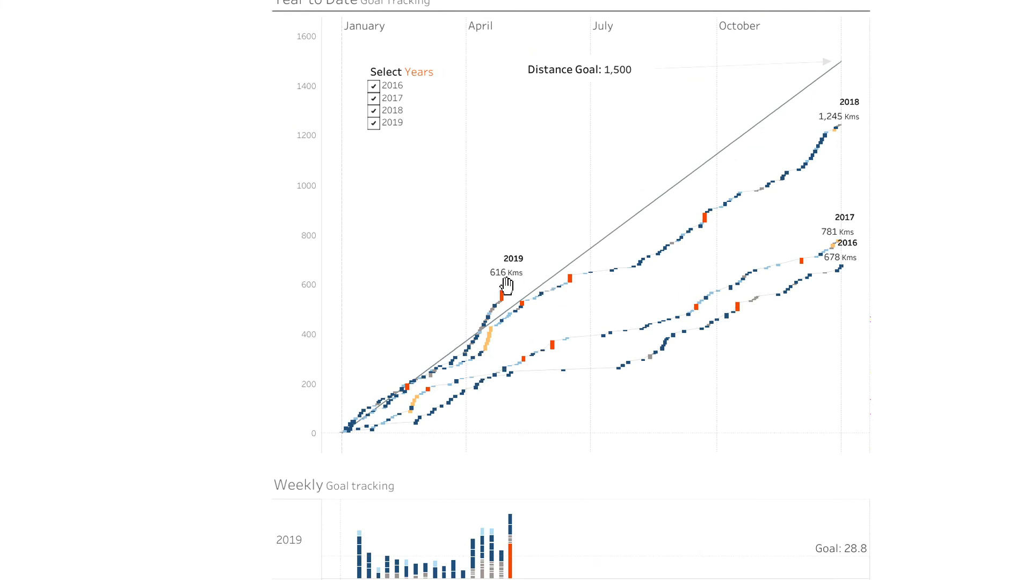
pyautogui.moveTo(882, 81)
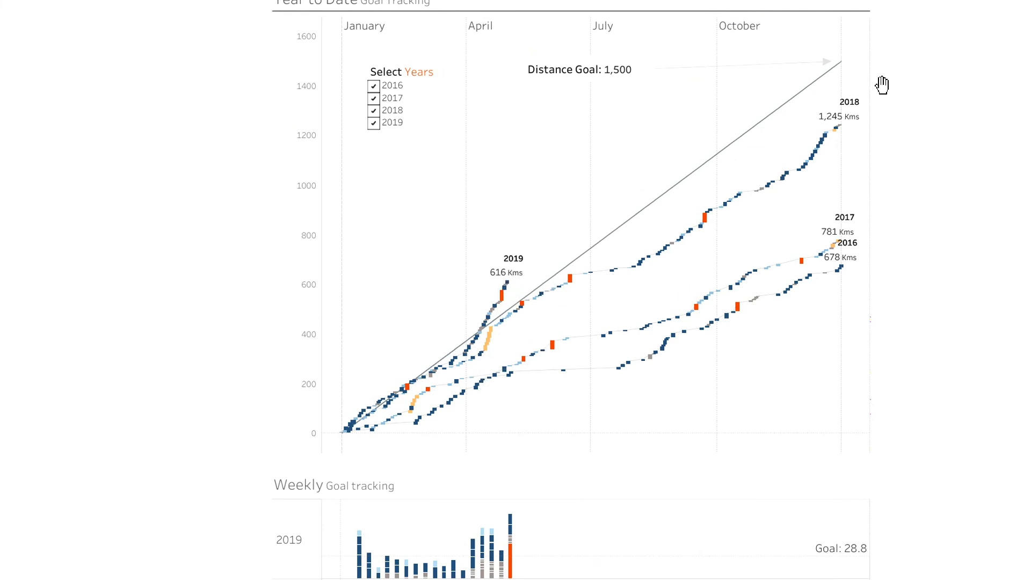
pyautogui.moveTo(571, 148)
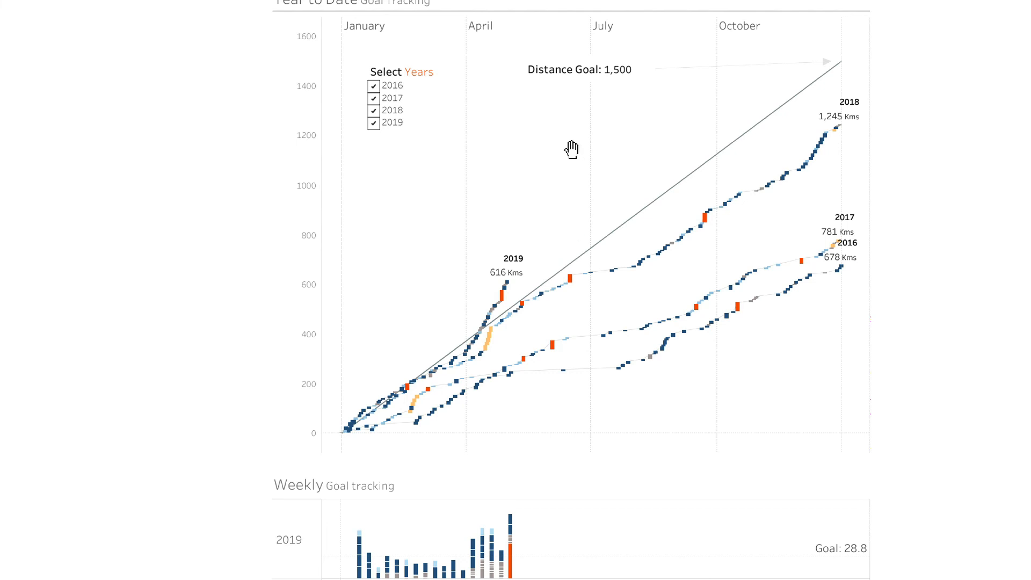
pyautogui.moveTo(804, 102)
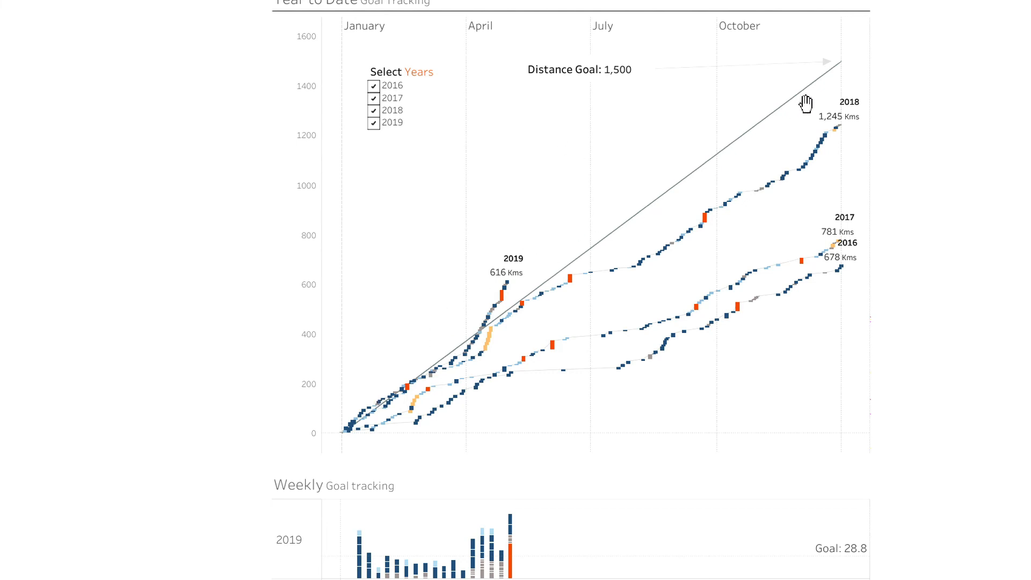
pyautogui.moveTo(615, 210)
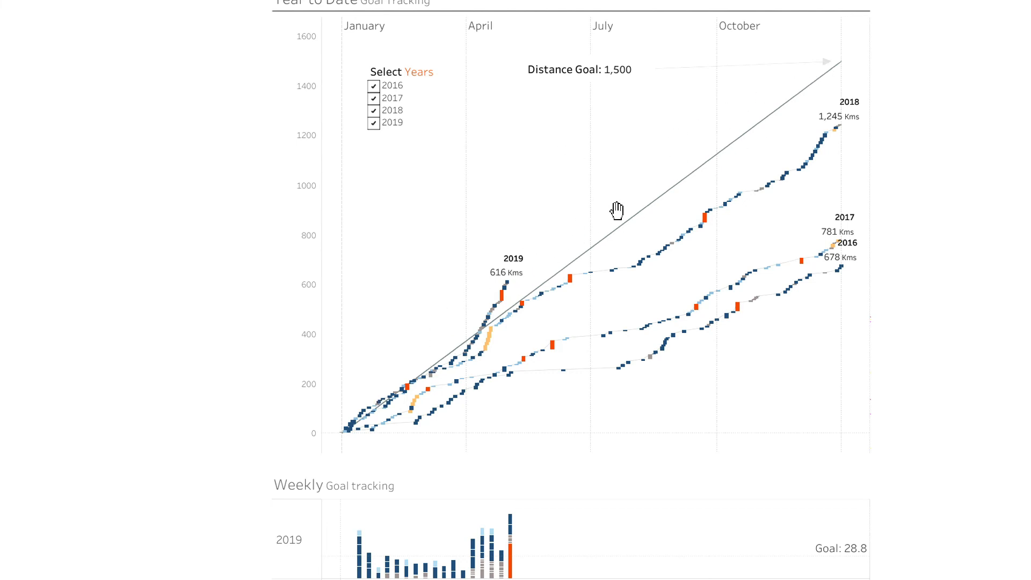
pyautogui.moveTo(520, 335)
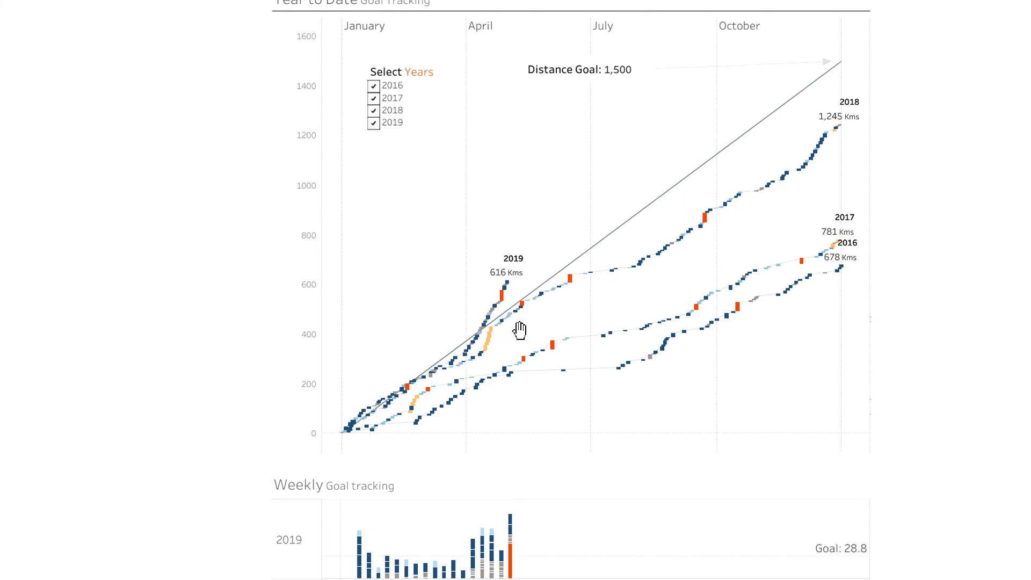
pyautogui.scroll(-3)
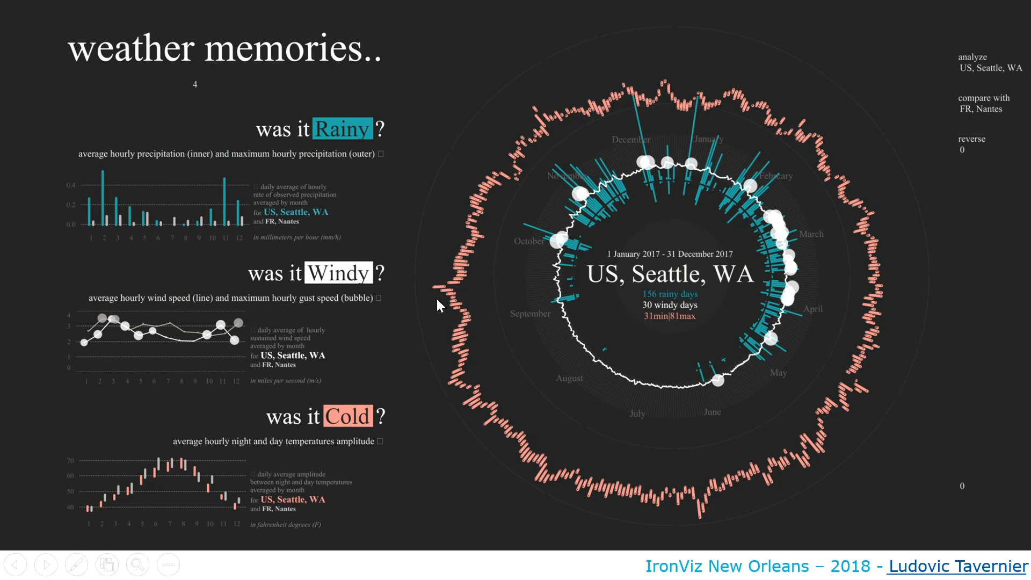
pyautogui.moveTo(747, 573)
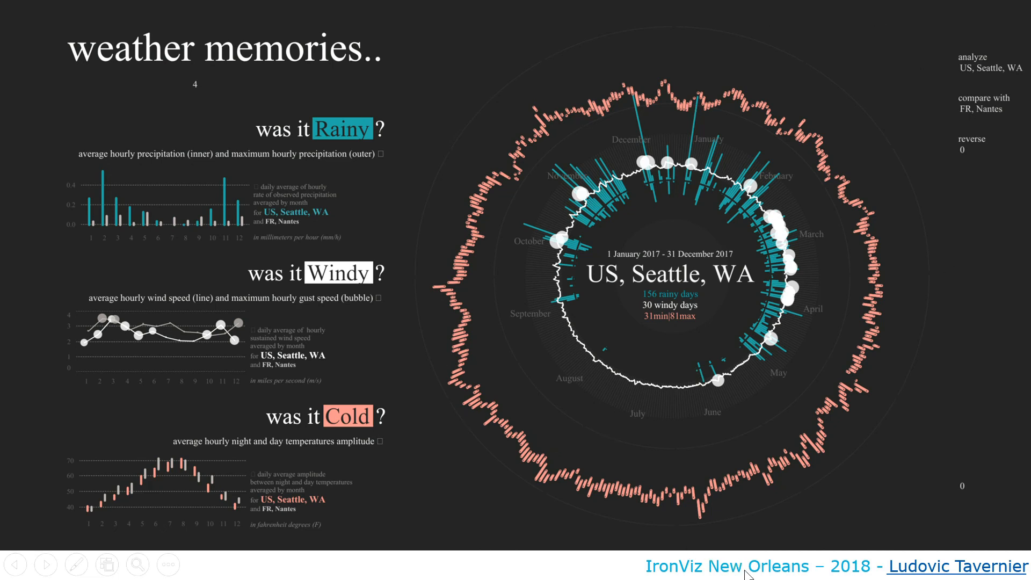
pyautogui.moveTo(533, 182)
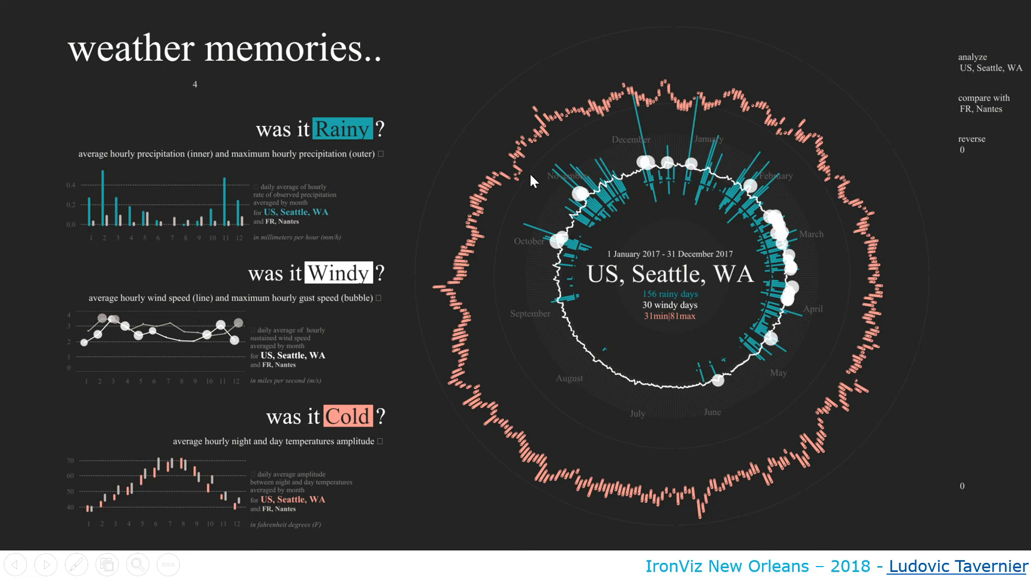
# Advance to the Weather Memories slide and select its Seattle, WA charts.
pyautogui.click(765, 440)
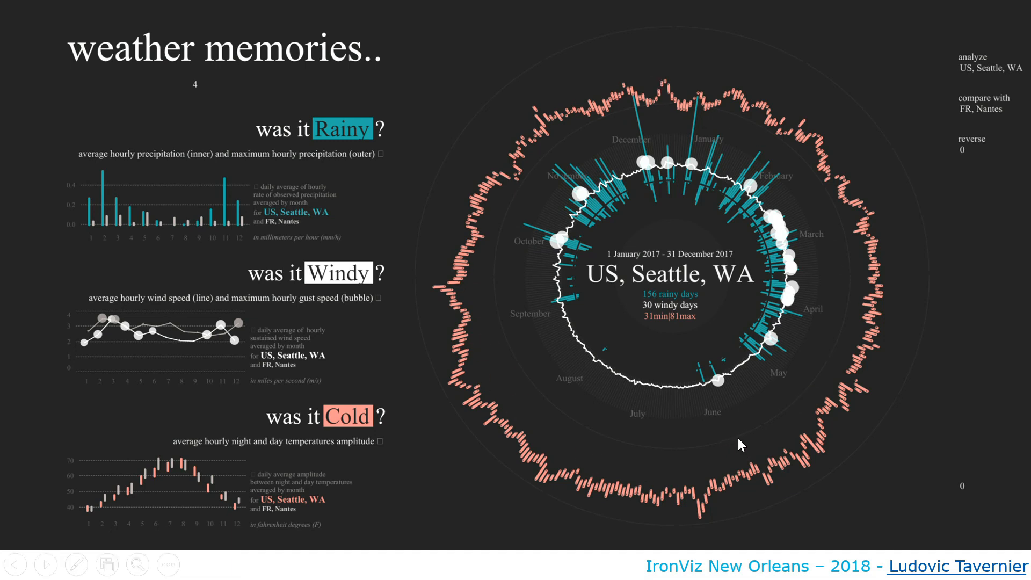
pyautogui.moveTo(790, 324)
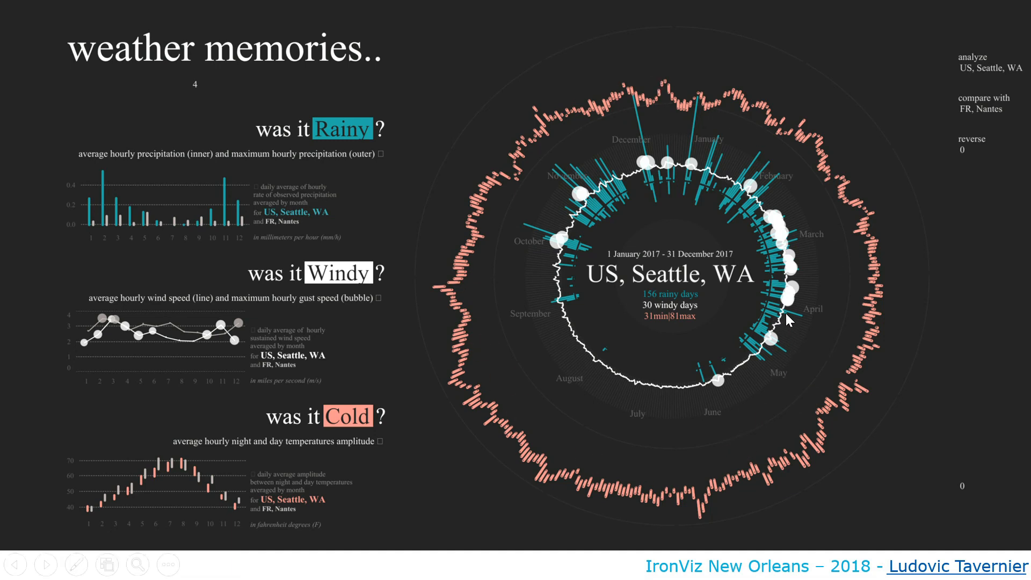
pyautogui.moveTo(705, 301)
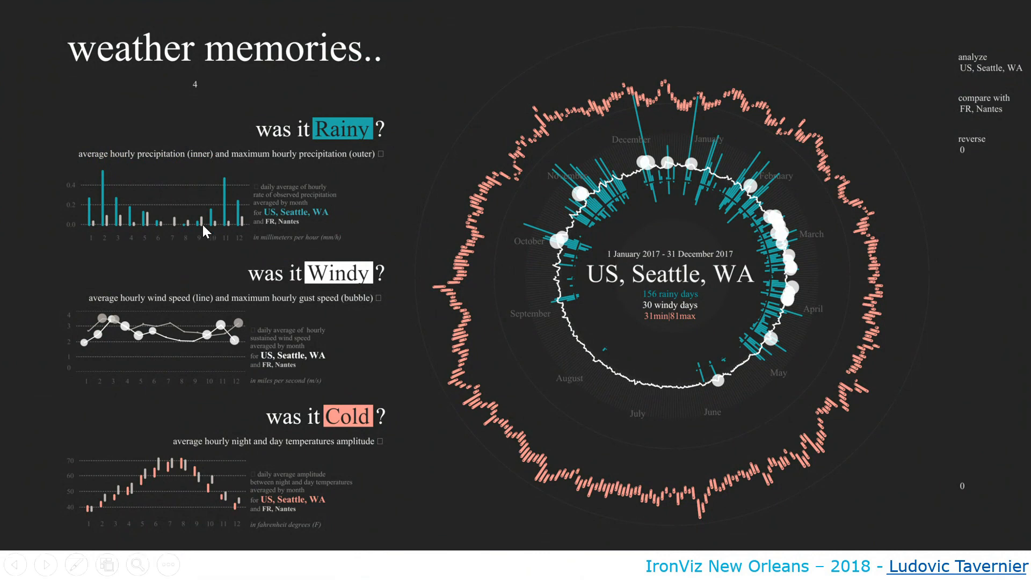
pyautogui.moveTo(309, 220)
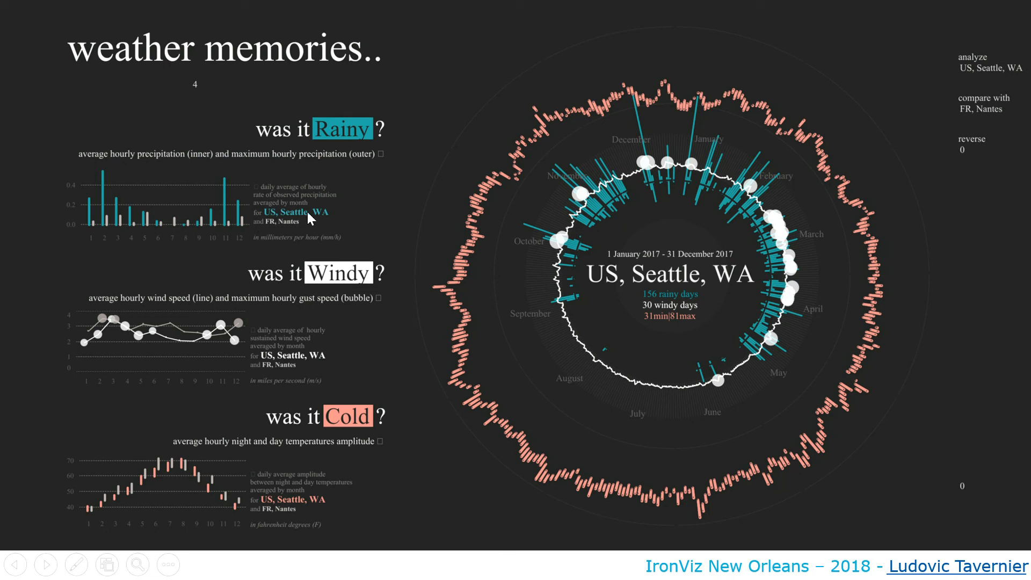
pyautogui.moveTo(148, 211)
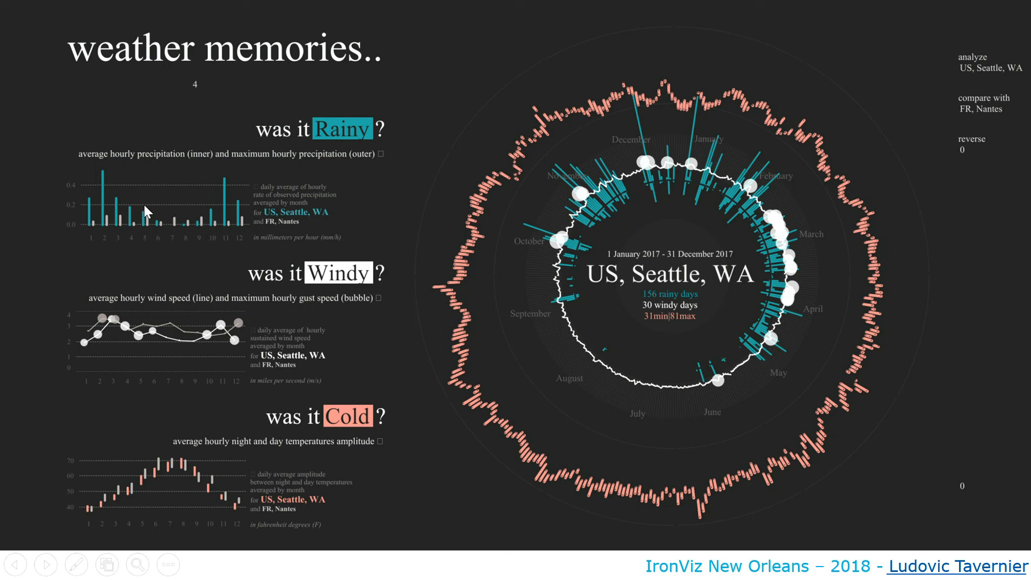
pyautogui.moveTo(349, 255)
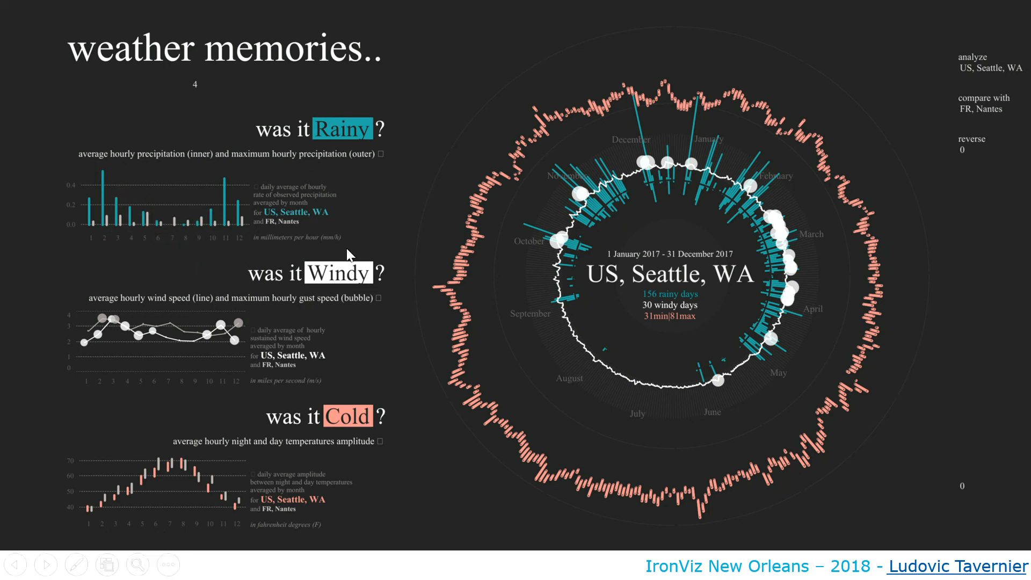
pyautogui.click(167, 476)
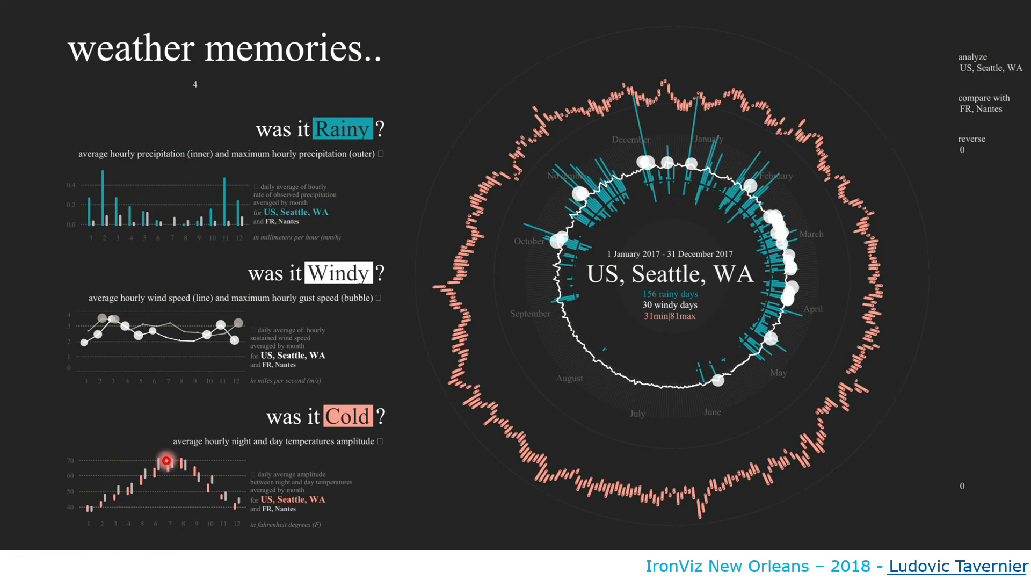